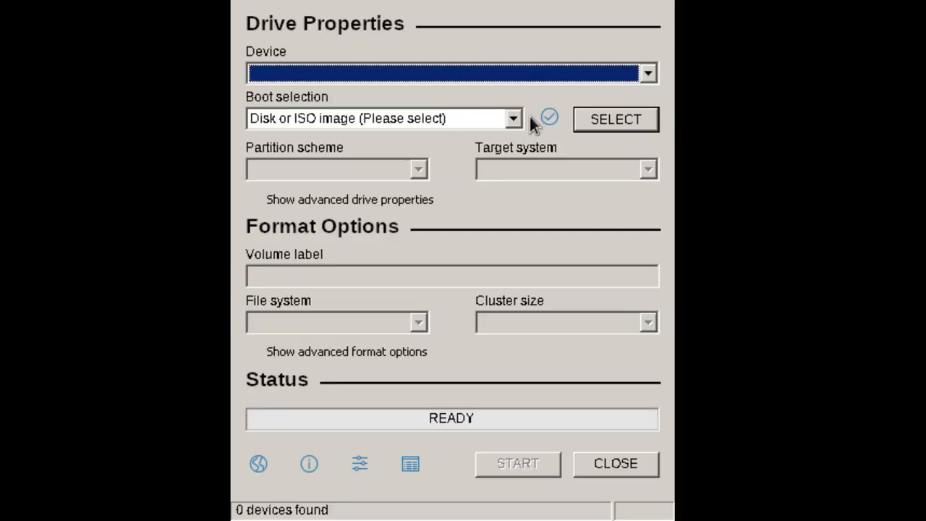
mouse_move(334, 282)
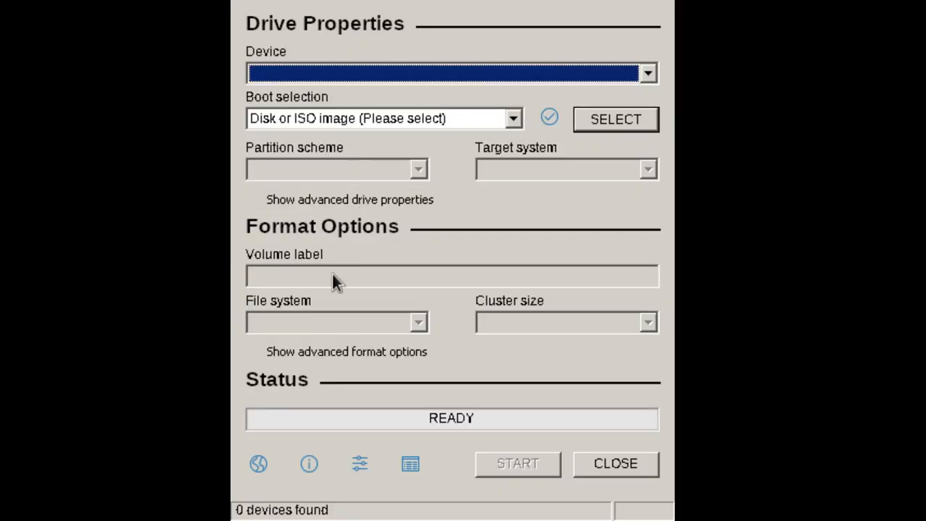
Load ubuntu-18.04-desktop-amd64.iso into Rufus and accept the recommended ISO image write mode
click(615, 118)
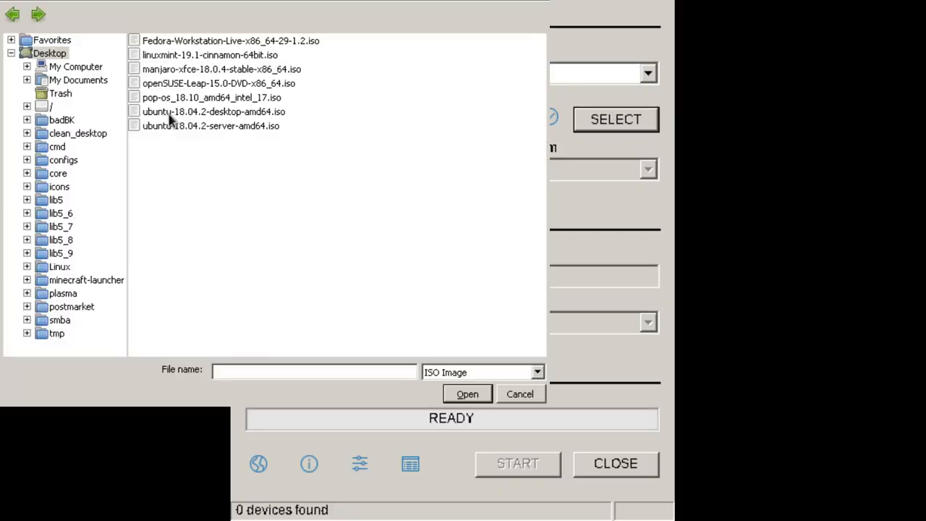
click(467, 393)
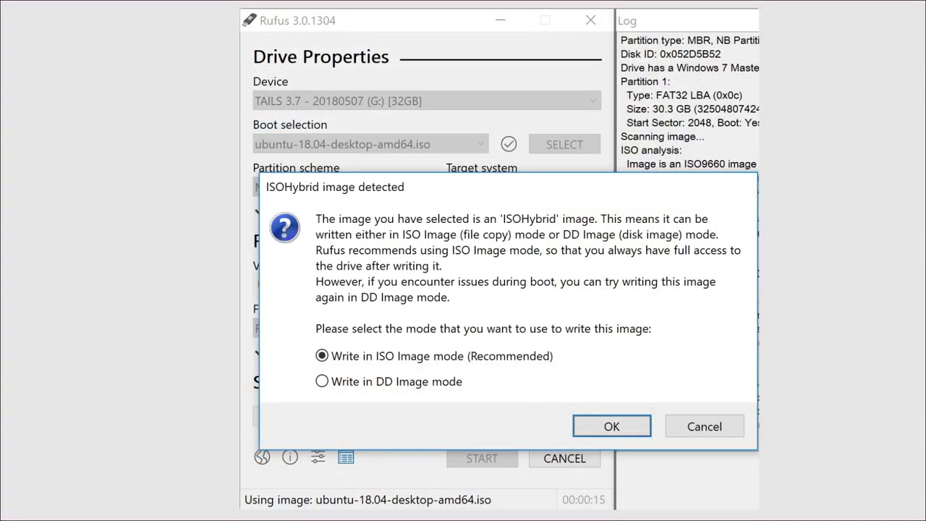
click(322, 381)
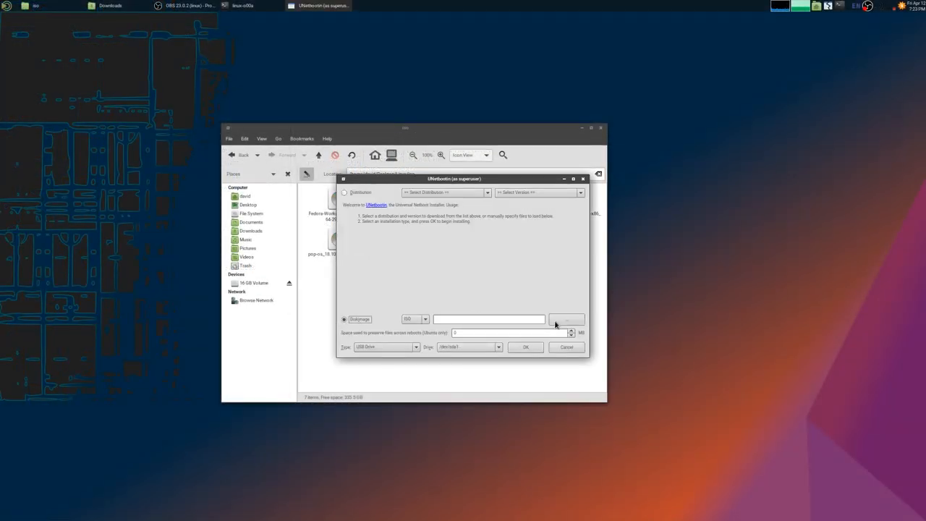
Load ubuntu-18.04.2-desktop-amd64.iso as UNetbootin's disk image for drive /dev/sda1
click(565, 319)
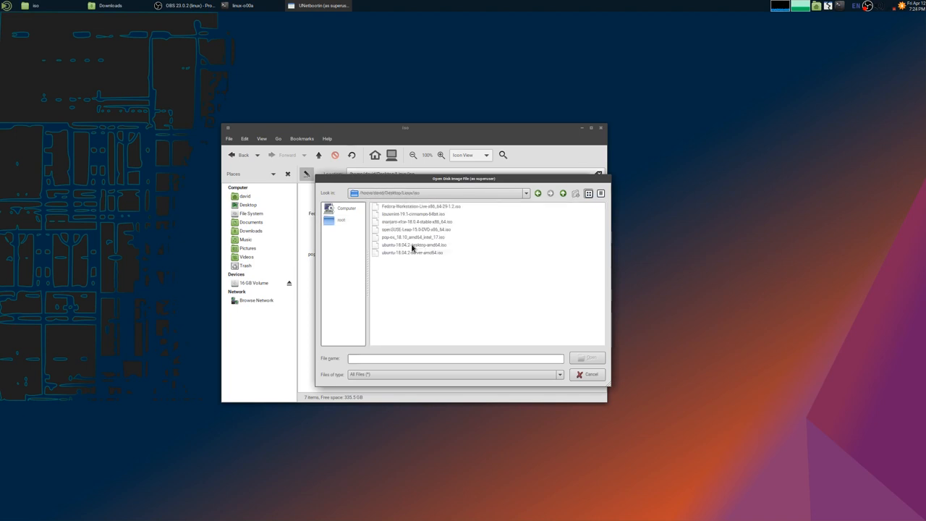
click(587, 358)
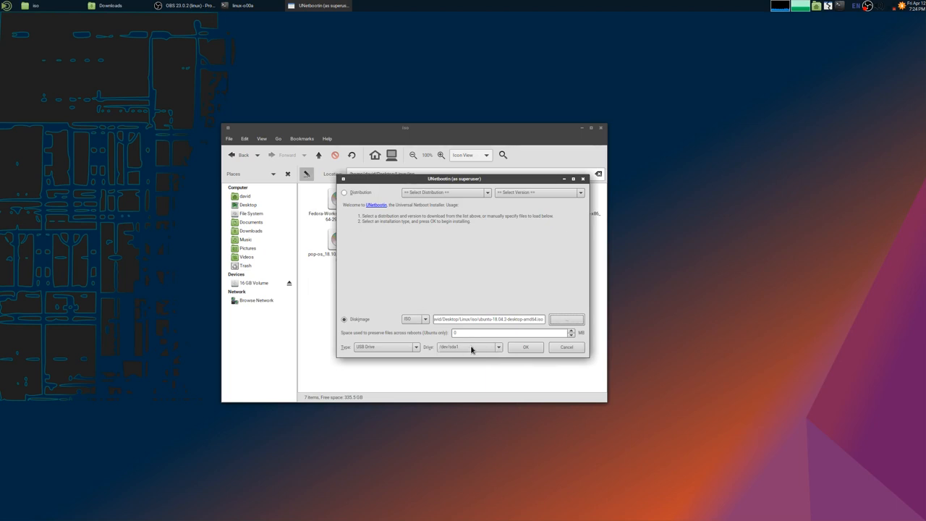
click(526, 347)
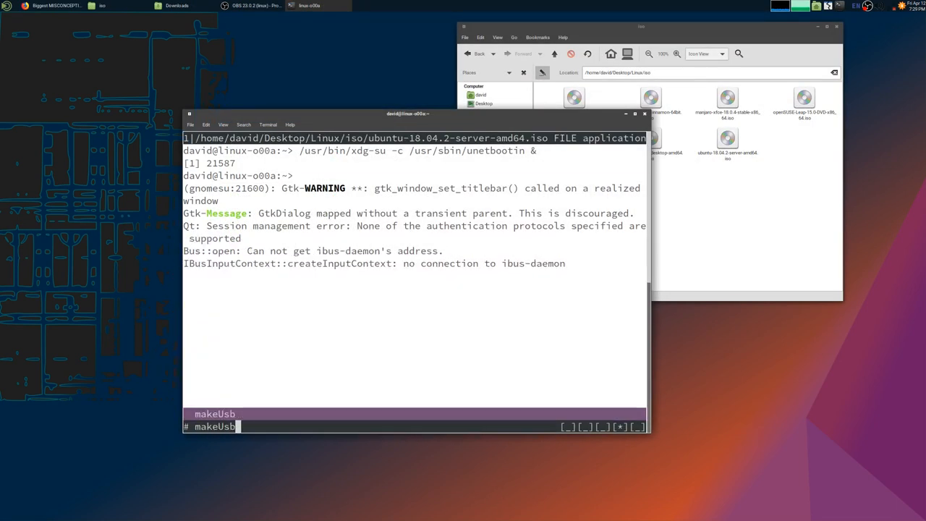
Run the recalled makeUsb command and write the Ubuntu server ISO to device sda
key(Return)
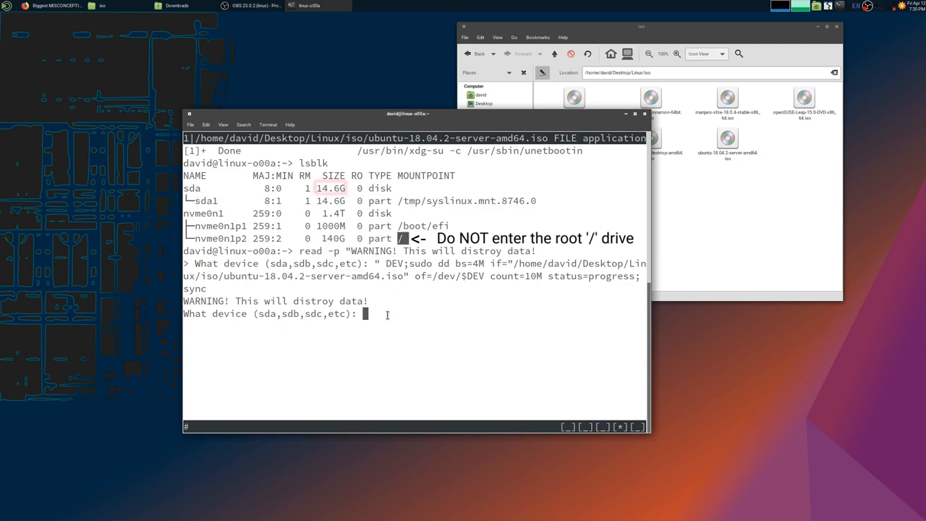
text(sda)
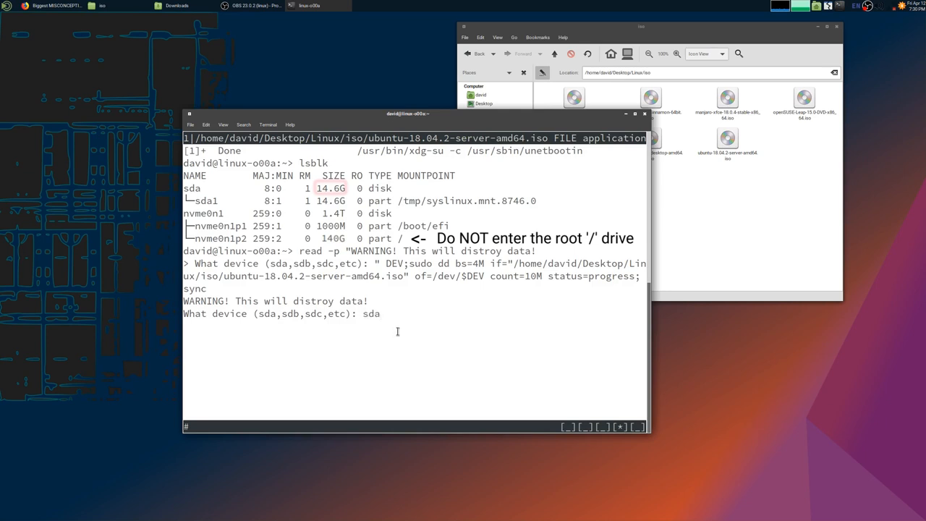
key(Return)
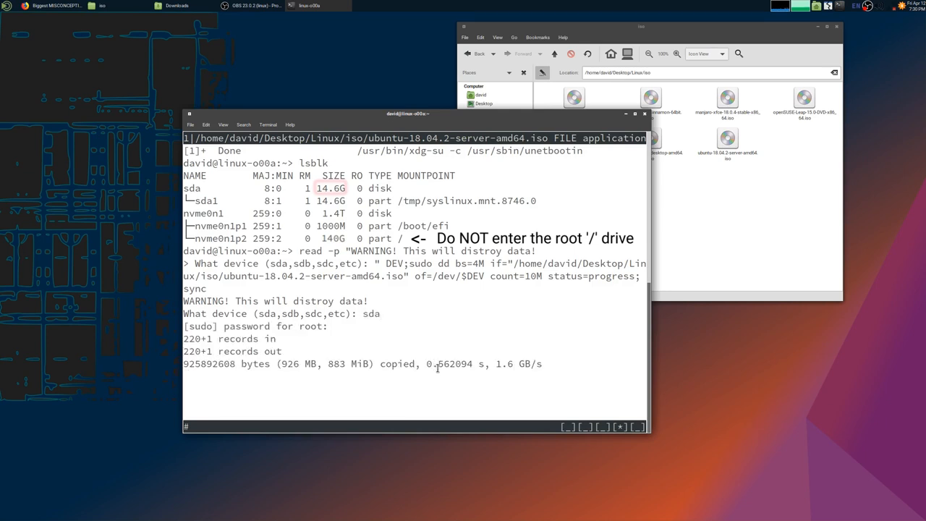
click(376, 6)
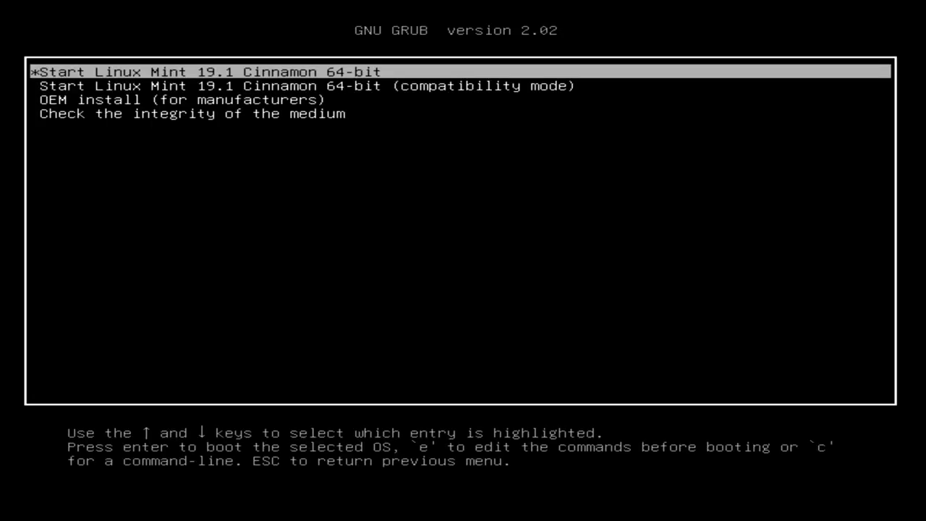
Boot the 'Start Linux Mint 19.1 Cinnamon 64-bit' GRUB entry instead of compatibility mode
key(Down)
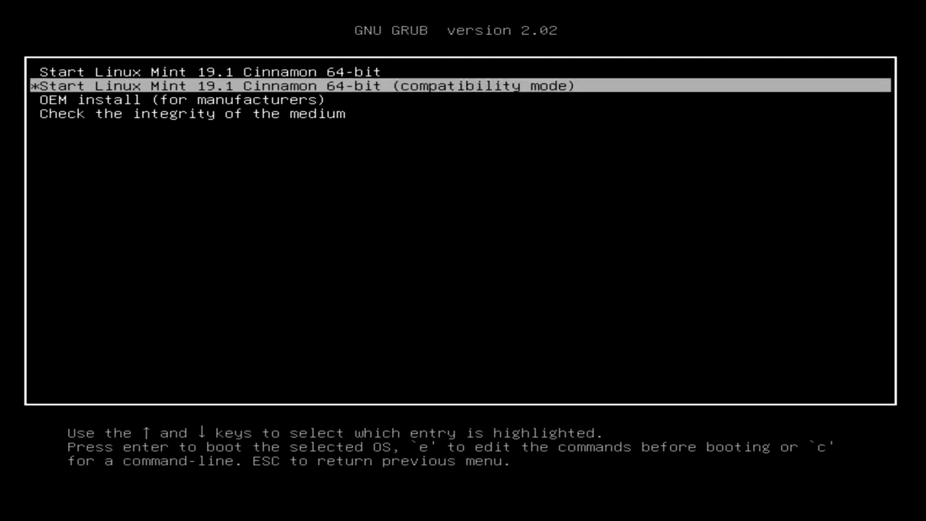
key(Up)
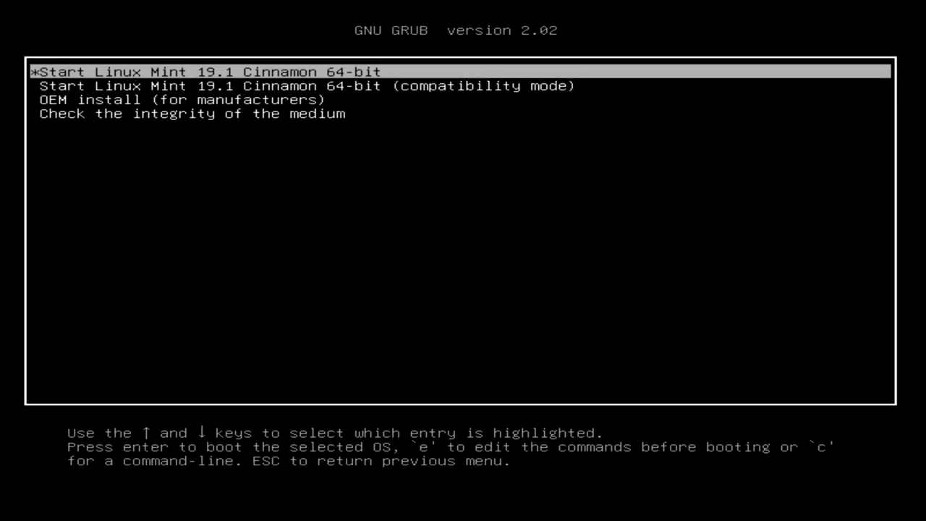
key(Return)
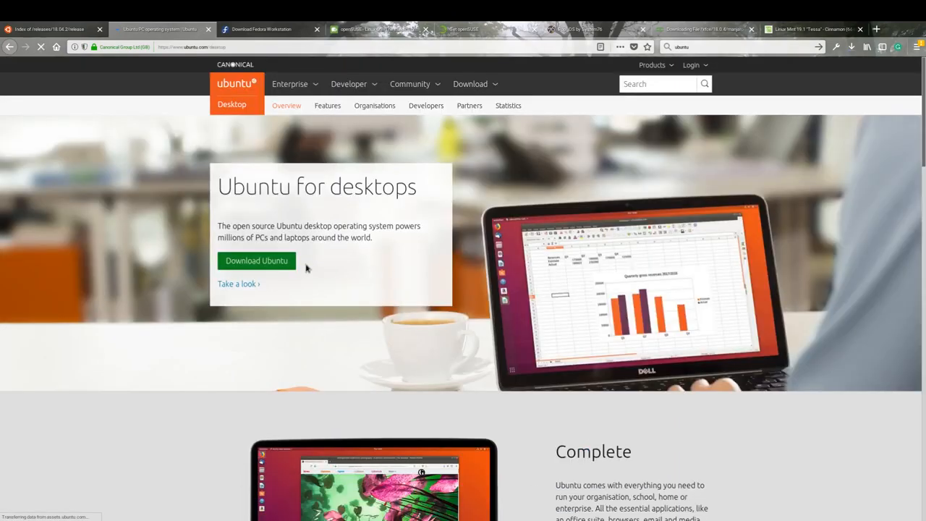
Open the Linux Mint and Pop!_OS official sites and start the Pop!_OS download
click(256, 261)
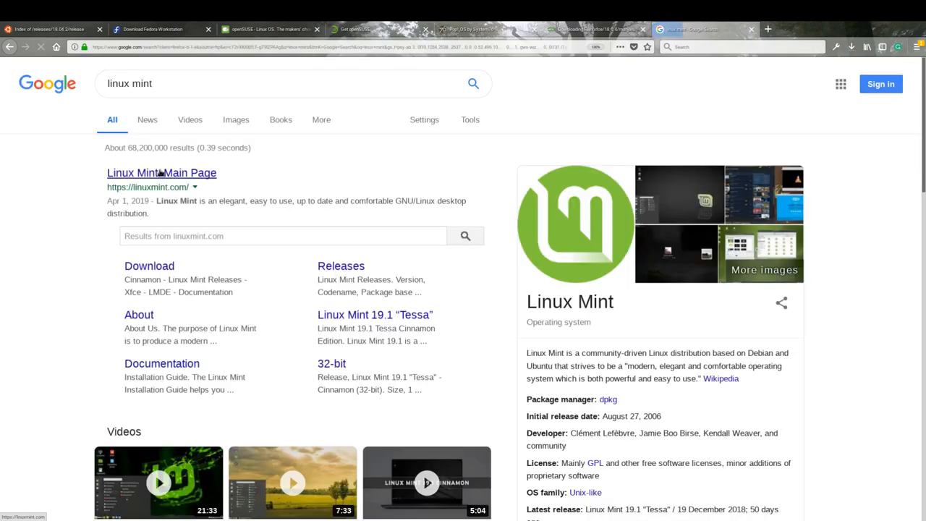
click(161, 172)
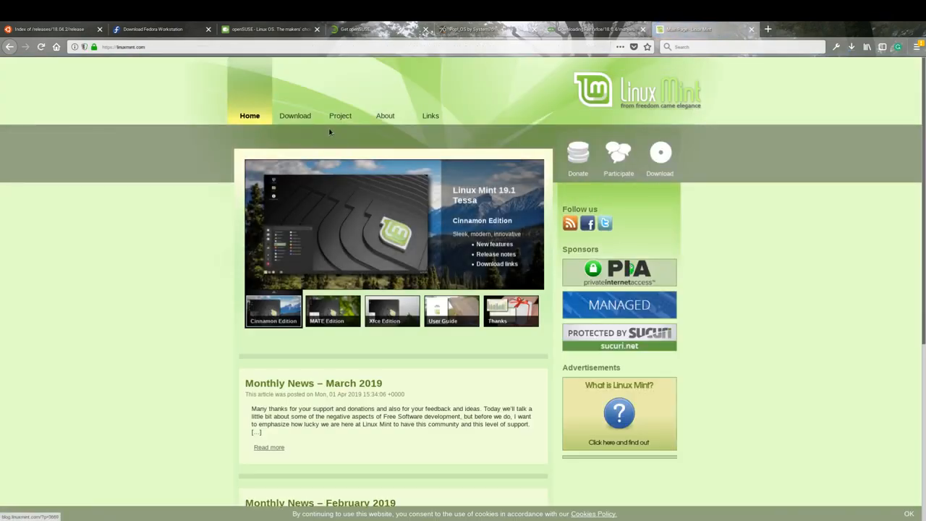
click(294, 115)
text(pop linux)
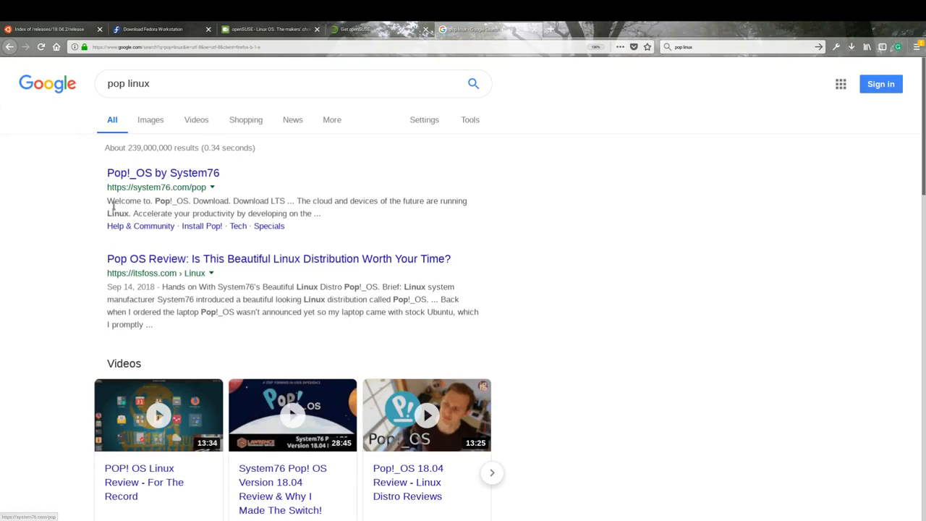
click(163, 172)
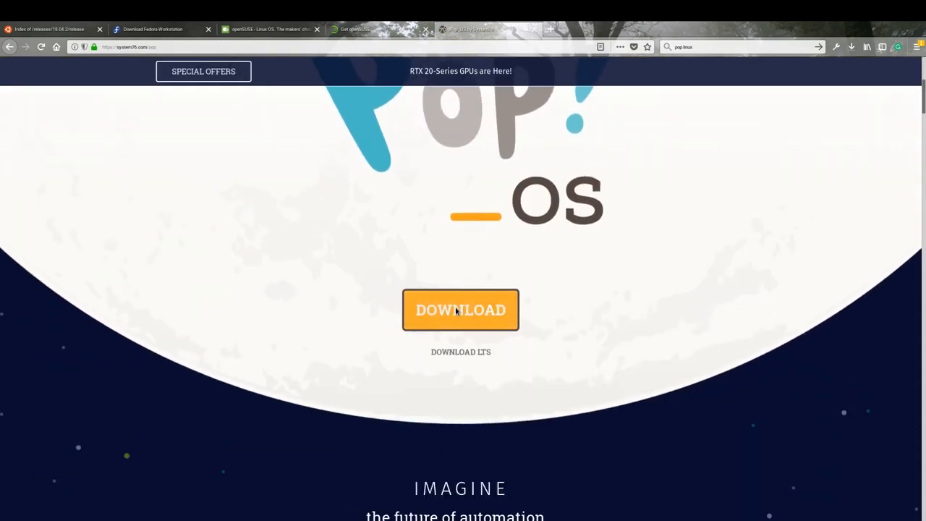
click(461, 309)
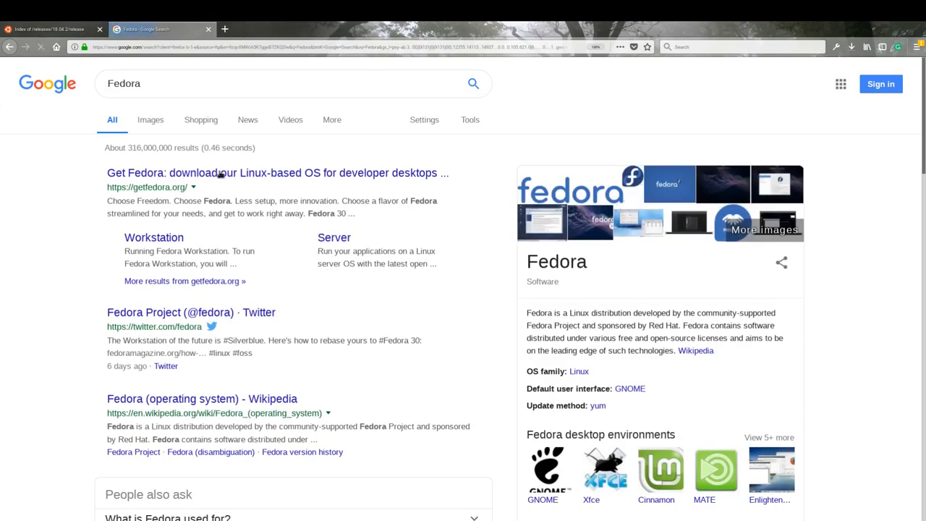
Download Fedora Workstation from Get Fedora and open the openSUSE official site
click(278, 172)
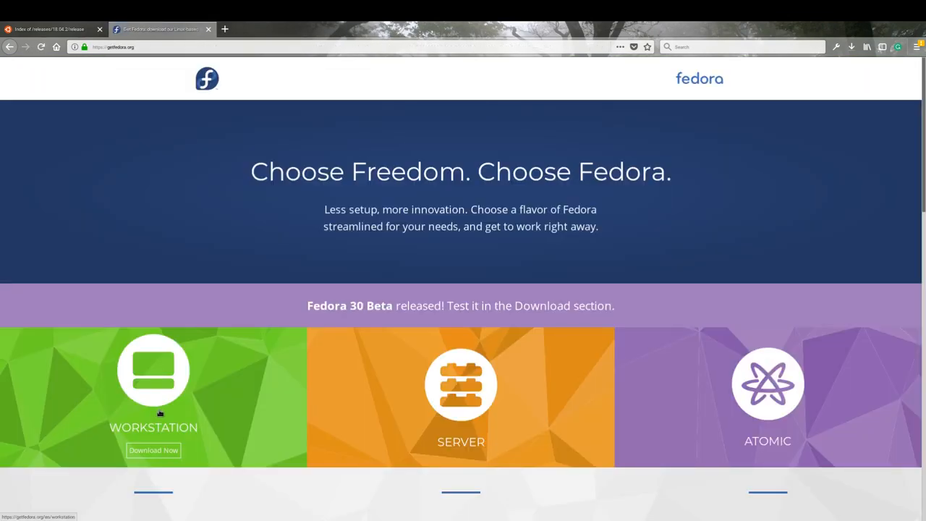
click(153, 450)
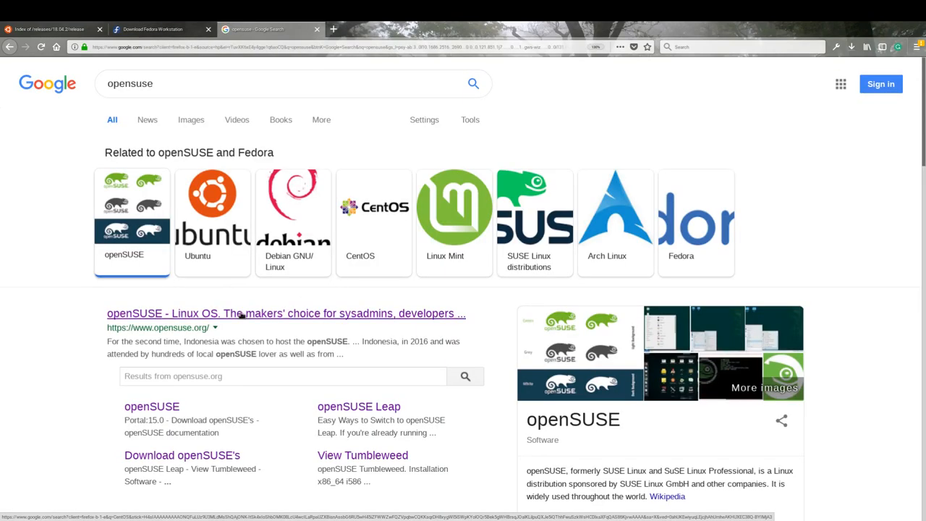
click(285, 314)
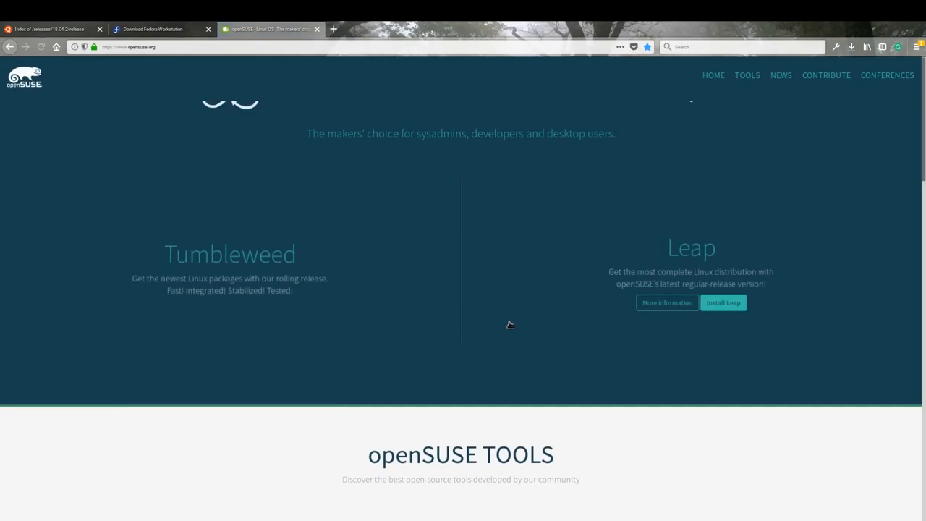
click(723, 302)
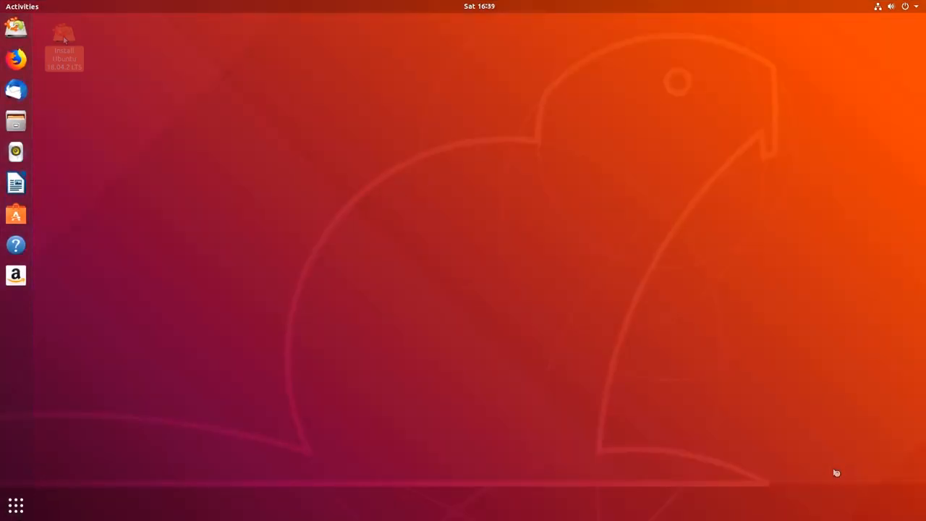
Launch the Ubuntu installer, keep English (US), and choose normal installation with third-party software
double_click(64, 44)
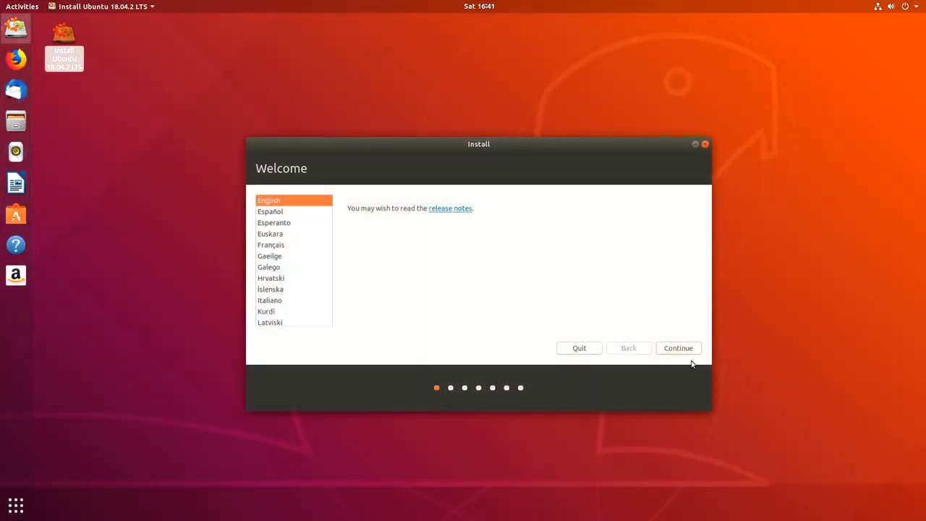
click(678, 348)
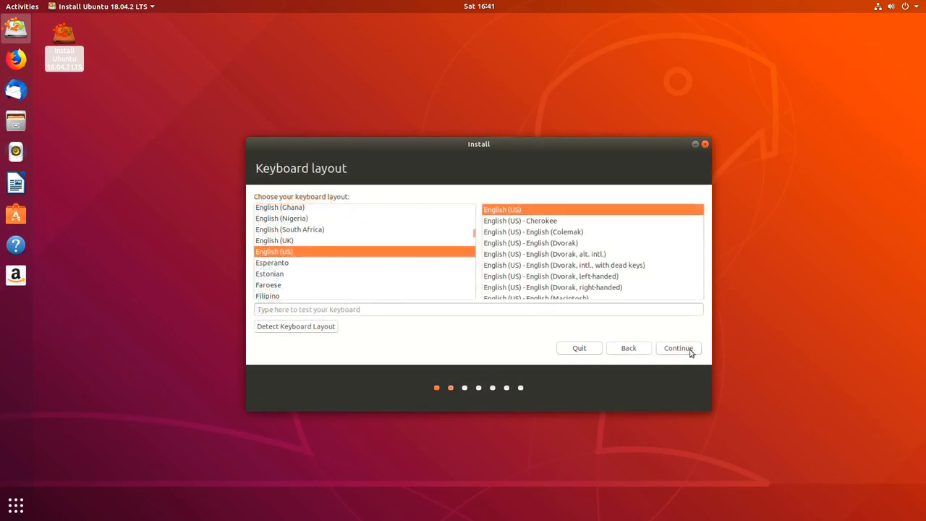
click(678, 348)
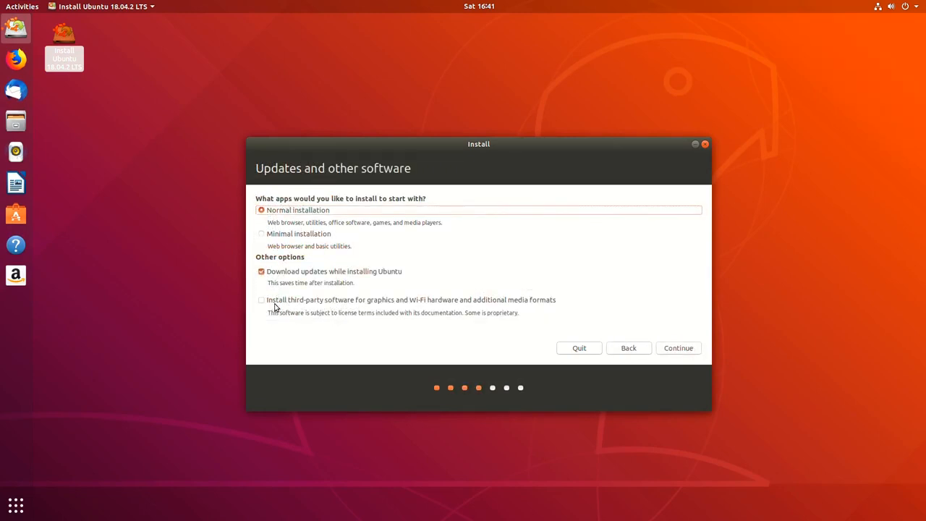
click(262, 299)
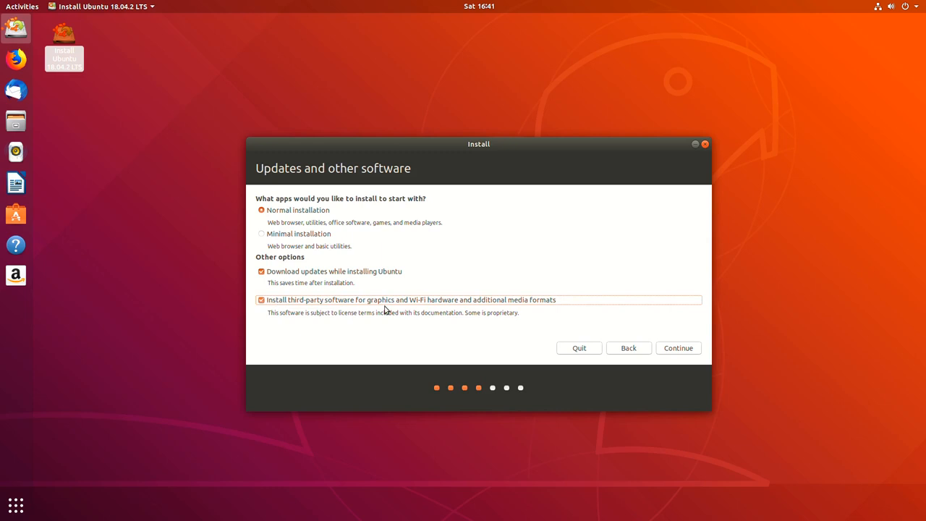
click(677, 348)
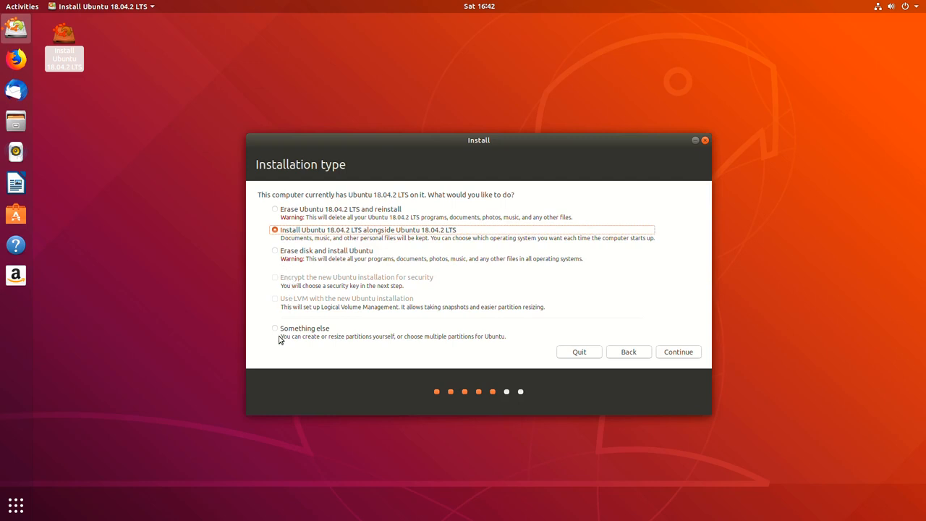
Choose 'Something else' and create a new empty partition table on /dev/sda
click(275, 328)
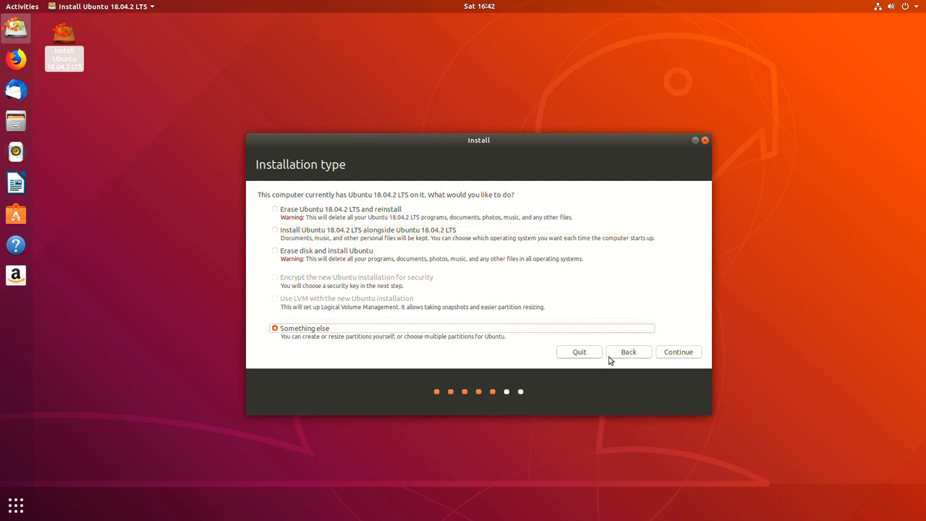
click(677, 351)
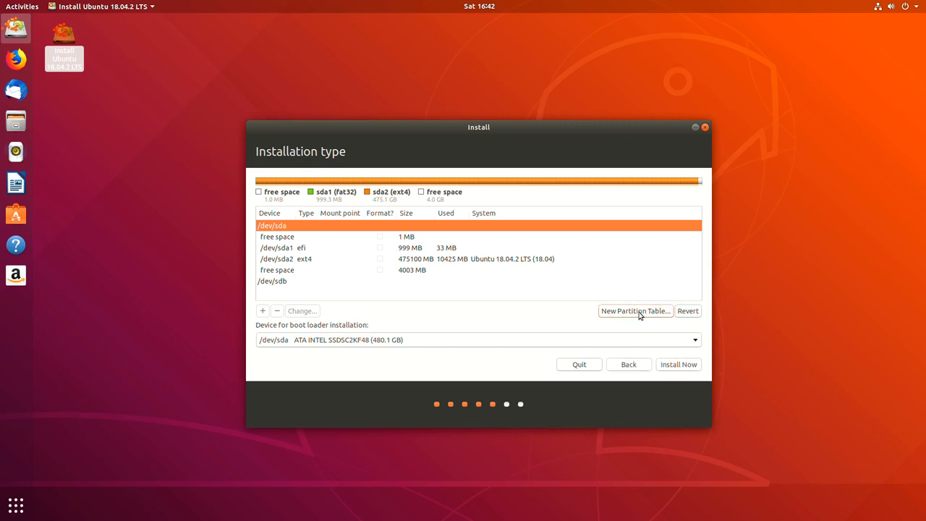
click(635, 311)
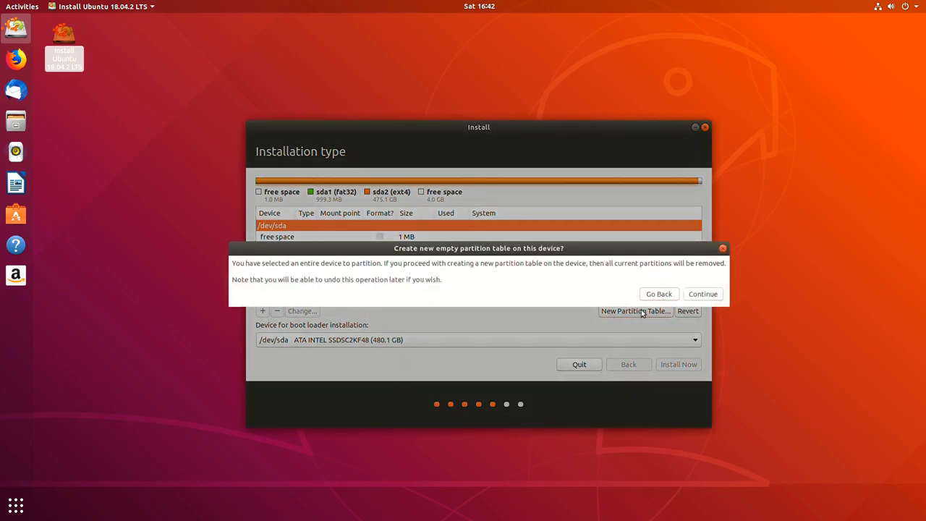
click(702, 294)
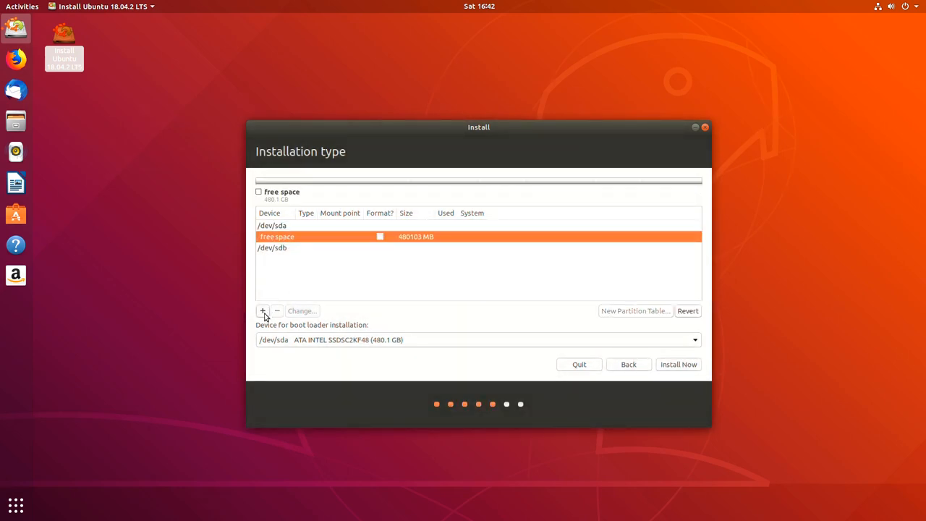
Add a 1 GB EFI partition, a 475 GB ext4 root at /, and 3.3 GB swap
click(262, 310)
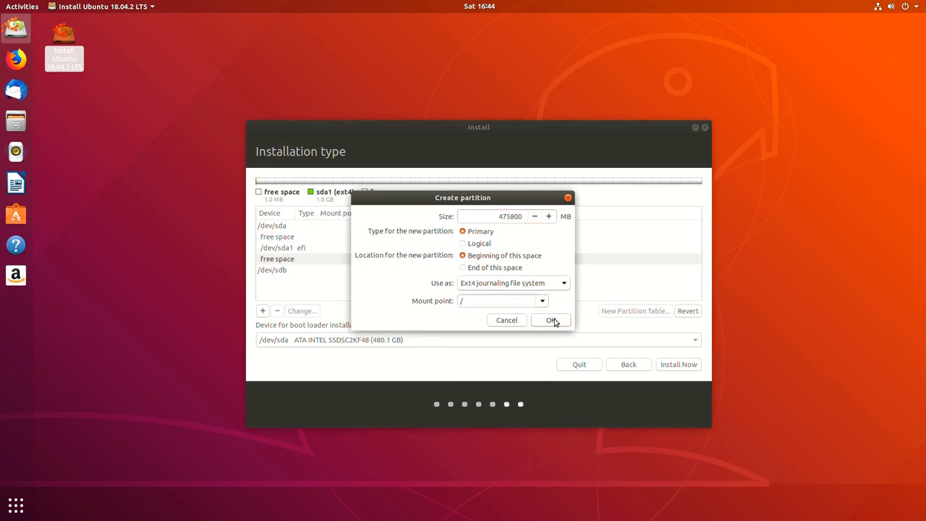
click(551, 320)
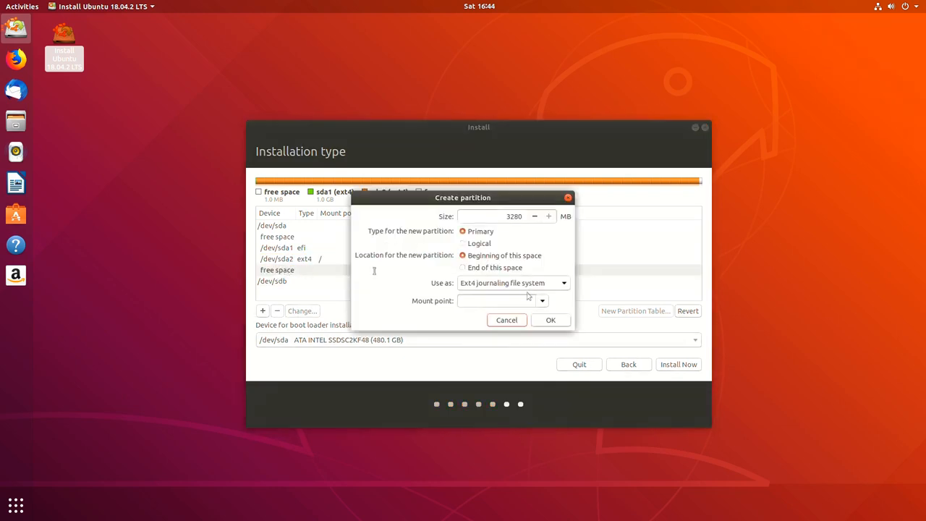
click(564, 283)
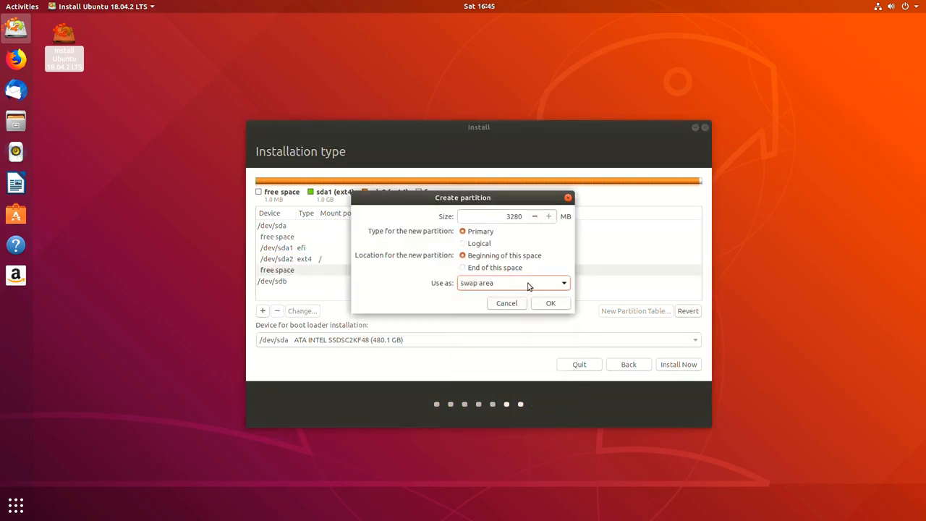
click(550, 303)
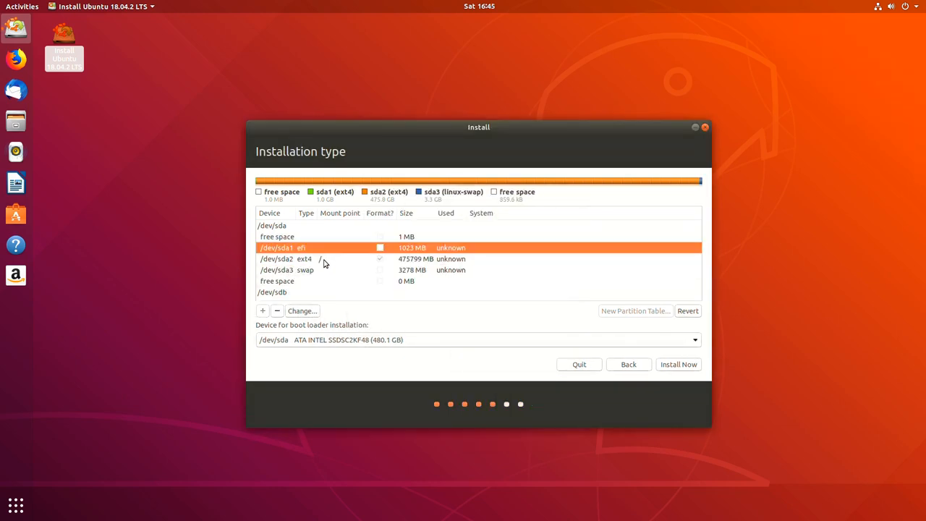
Write the partition changes, keep Los Angeles time zone, and enter account name 'david'
click(678, 364)
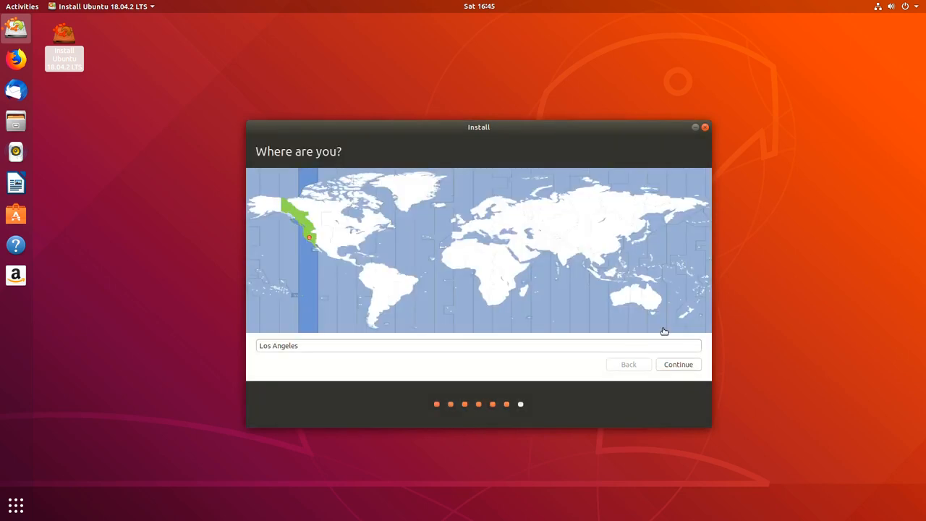
click(677, 364)
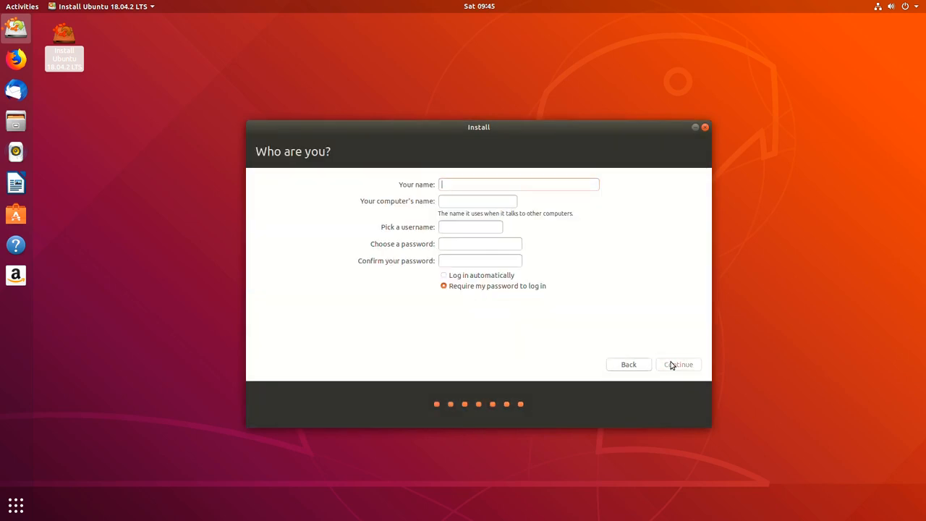
text(david)
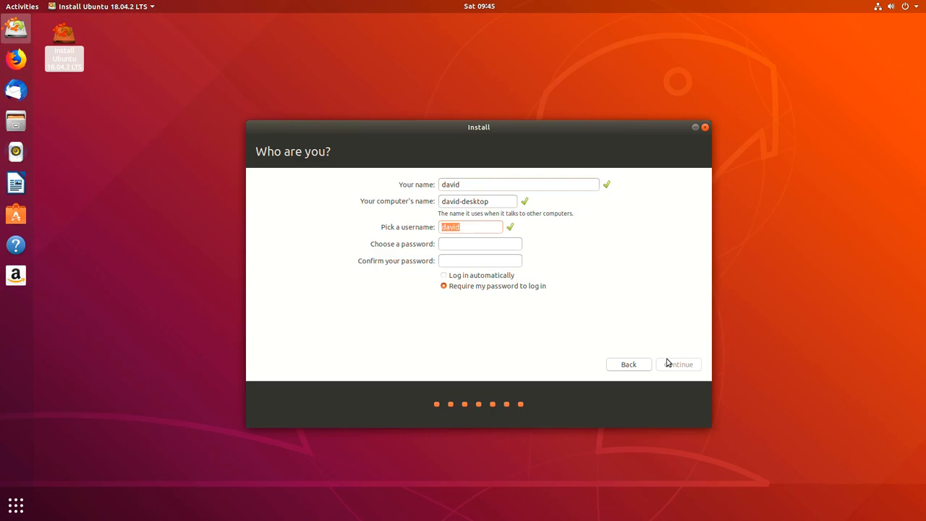
click(677, 364)
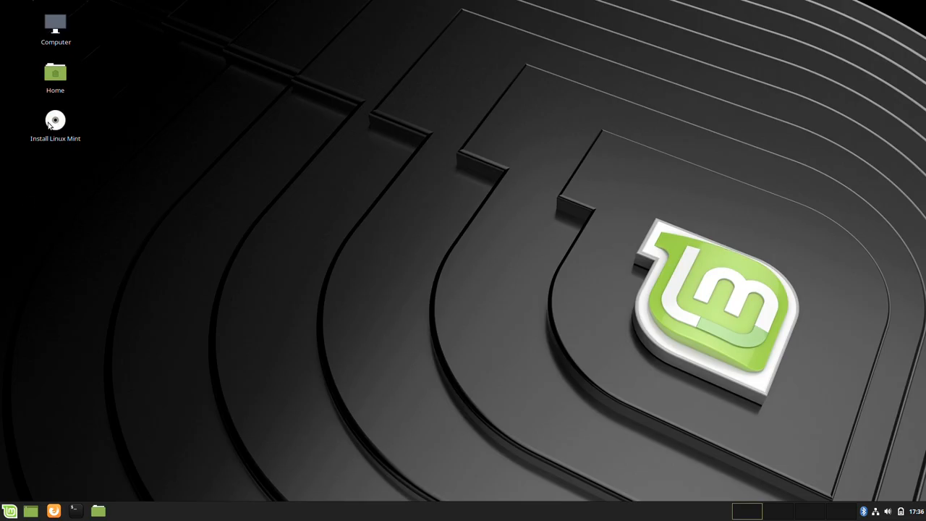
Launch Install Linux Mint, keep English, and choose 'Something else' manual partitioning
double_click(55, 120)
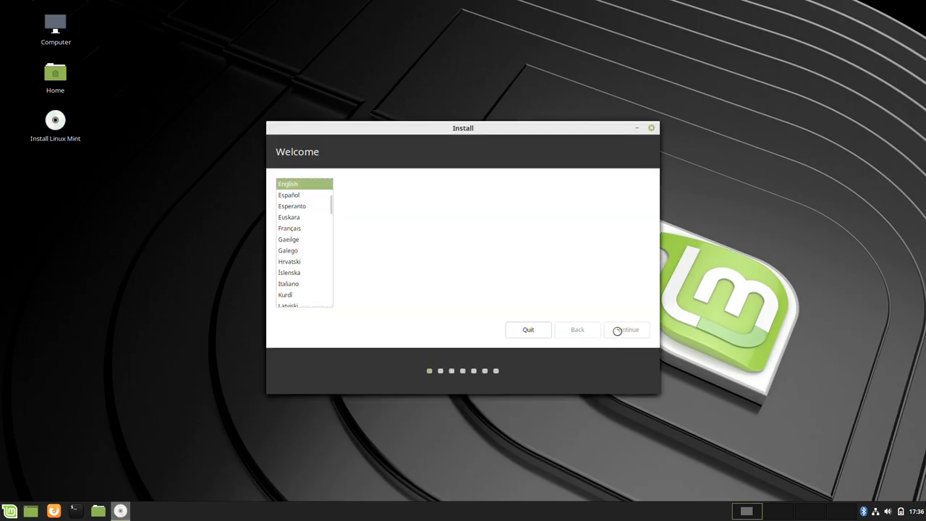
click(625, 329)
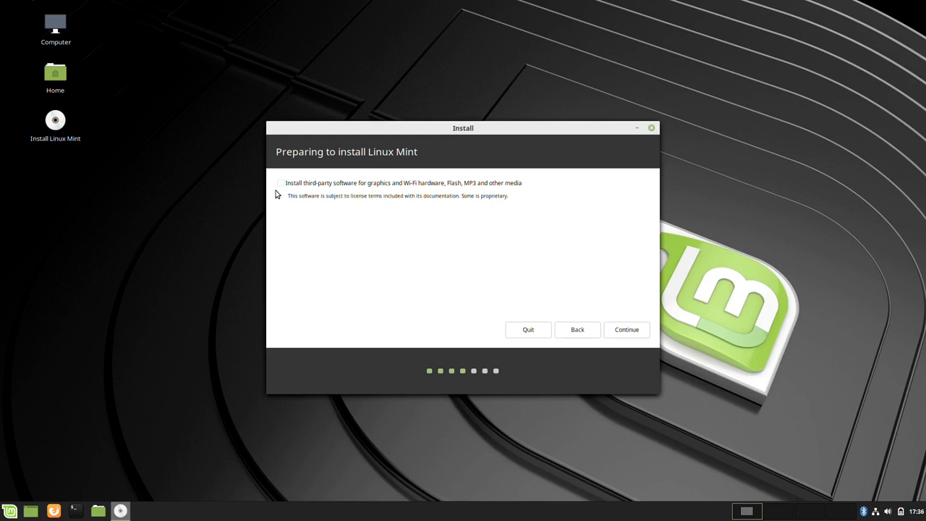
click(626, 329)
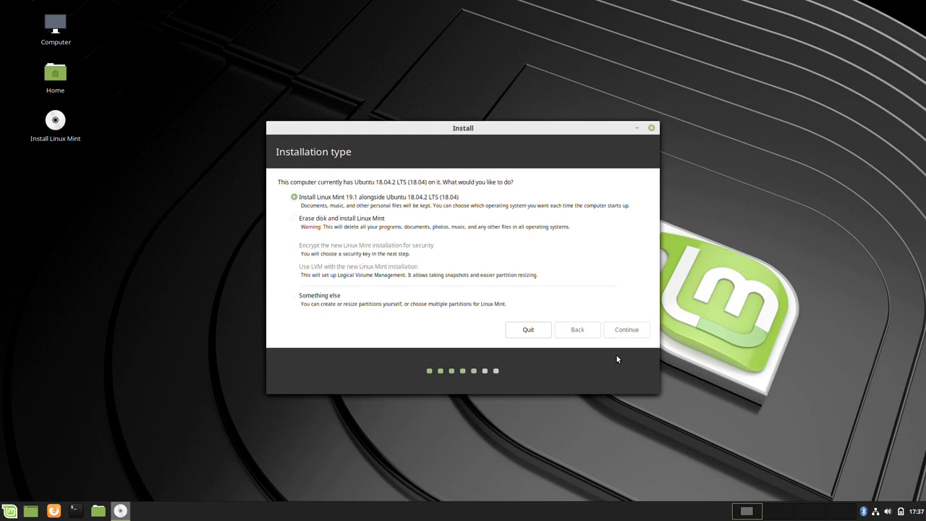
click(294, 295)
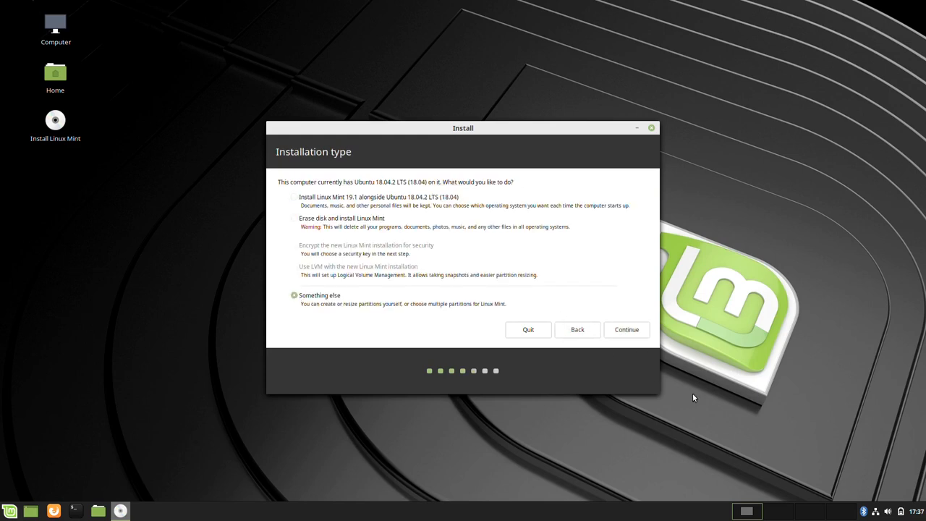
click(625, 329)
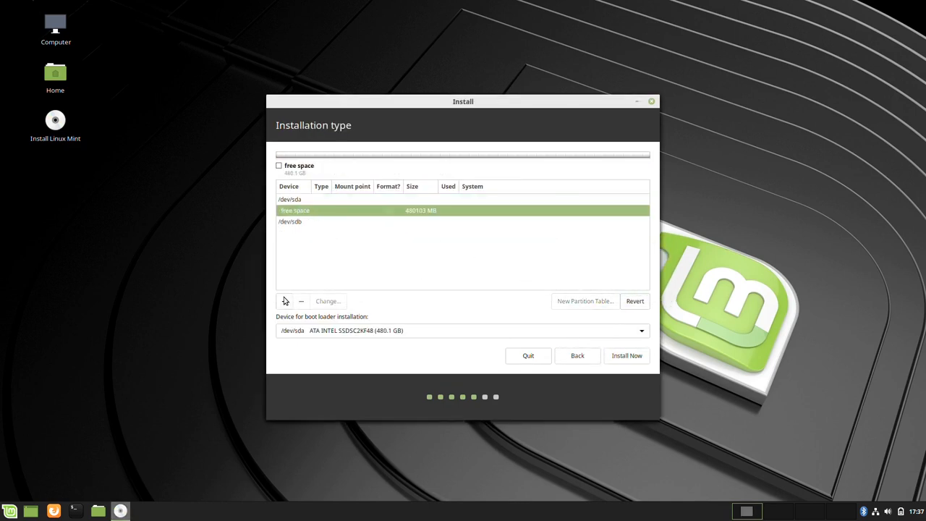
Create a 1 GB EFI System Partition, a 475 GB ext4 root at /, and a 4 GB swap area
click(284, 300)
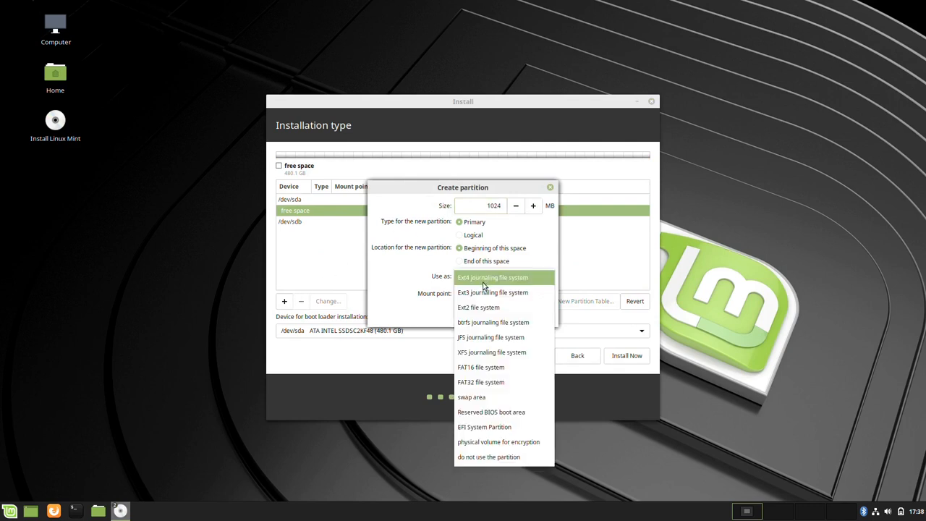
click(484, 426)
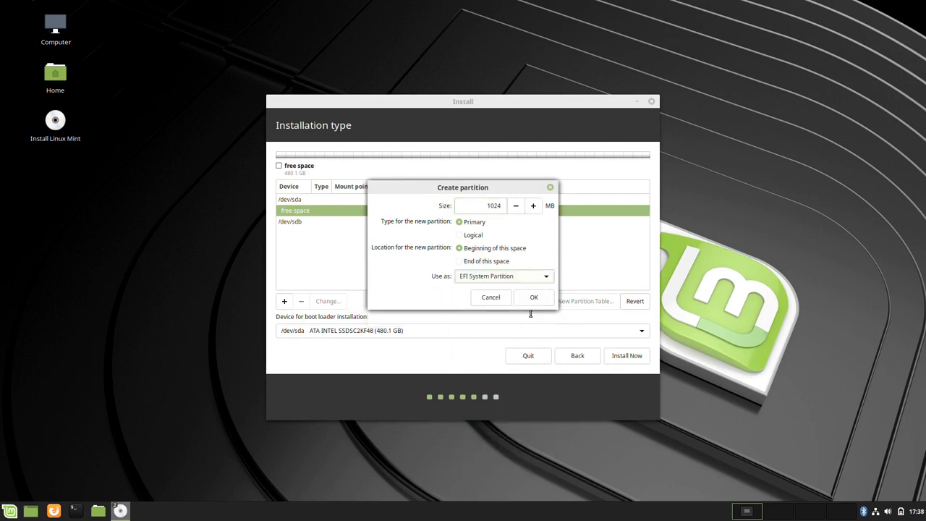
click(533, 297)
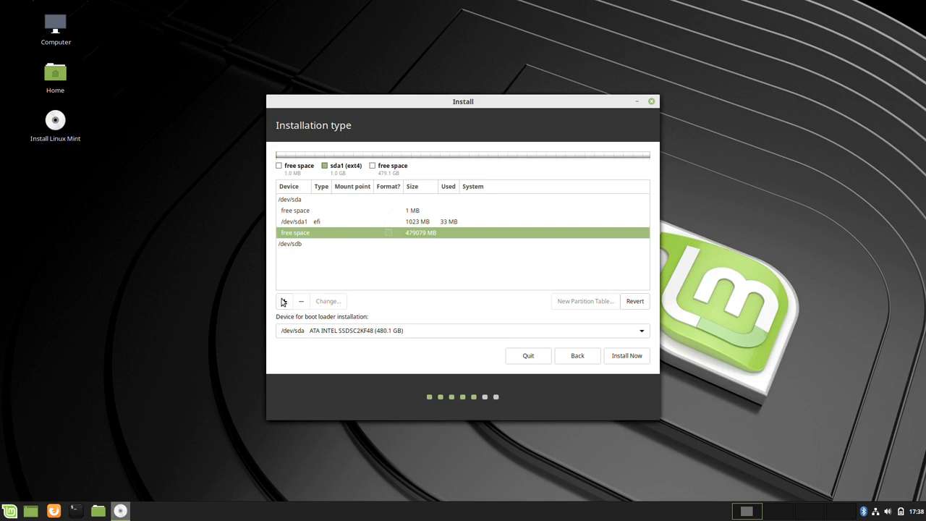
click(283, 301)
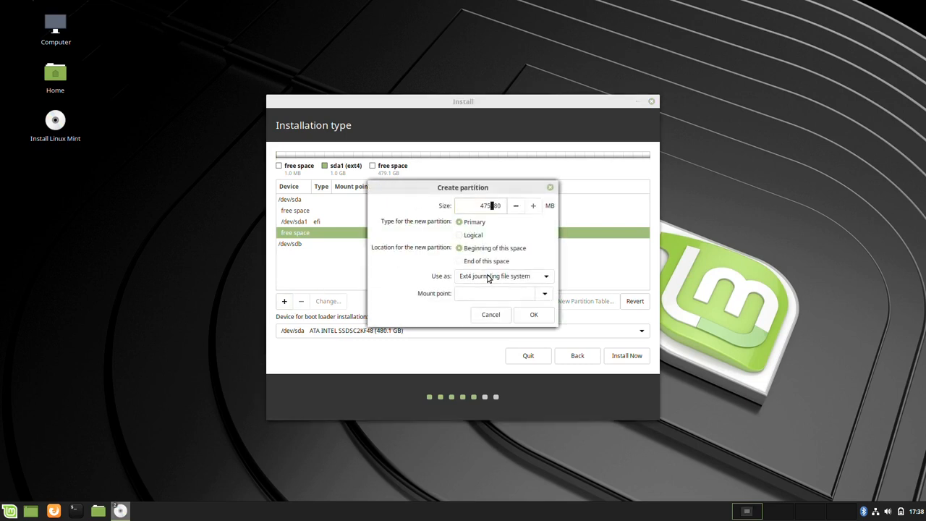
click(500, 293)
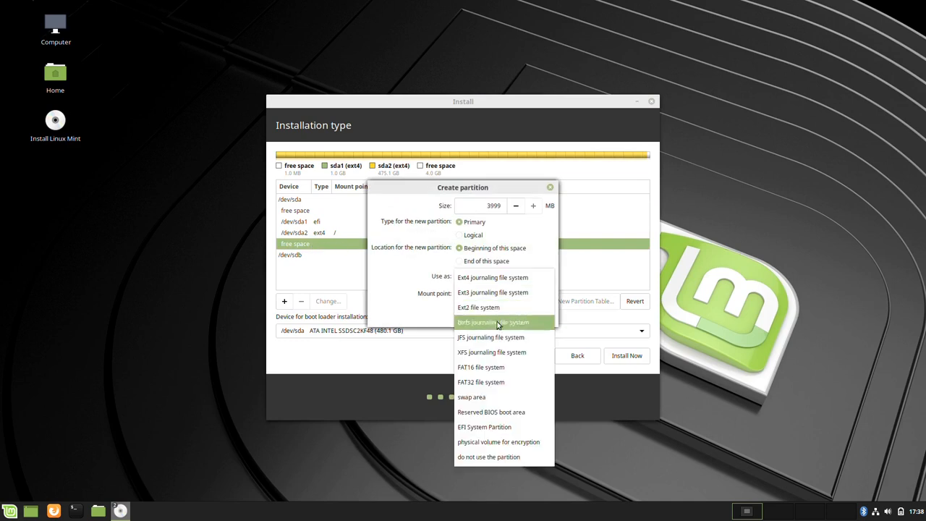
click(471, 396)
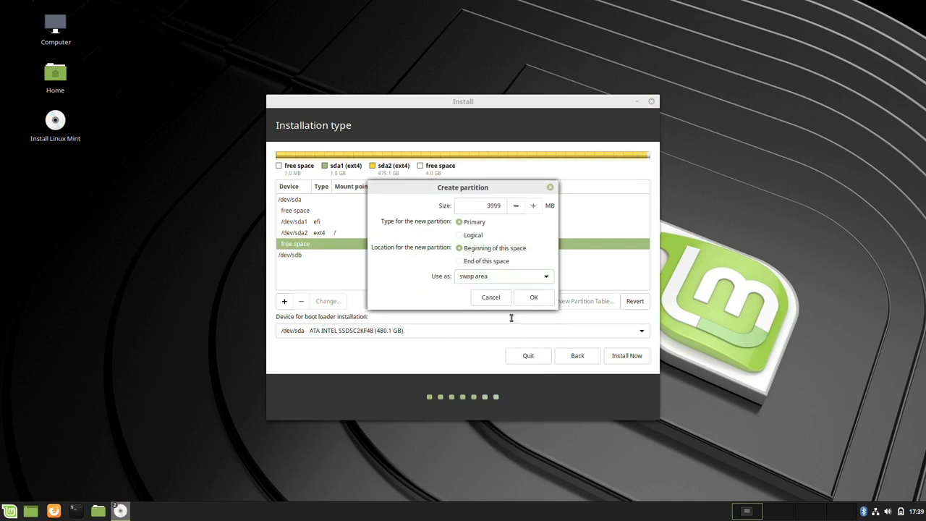
click(534, 297)
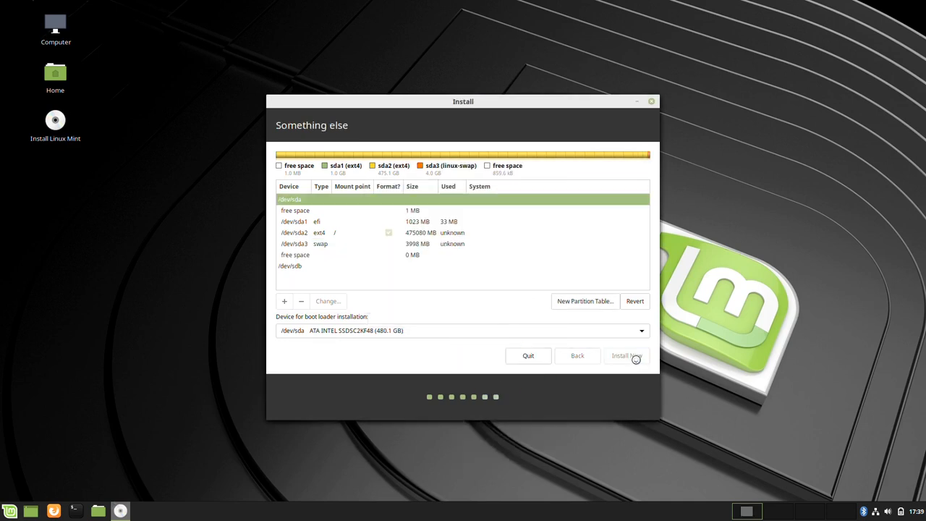
Start the Linux Mint installation with the new partition layout and continue past account setup
click(625, 356)
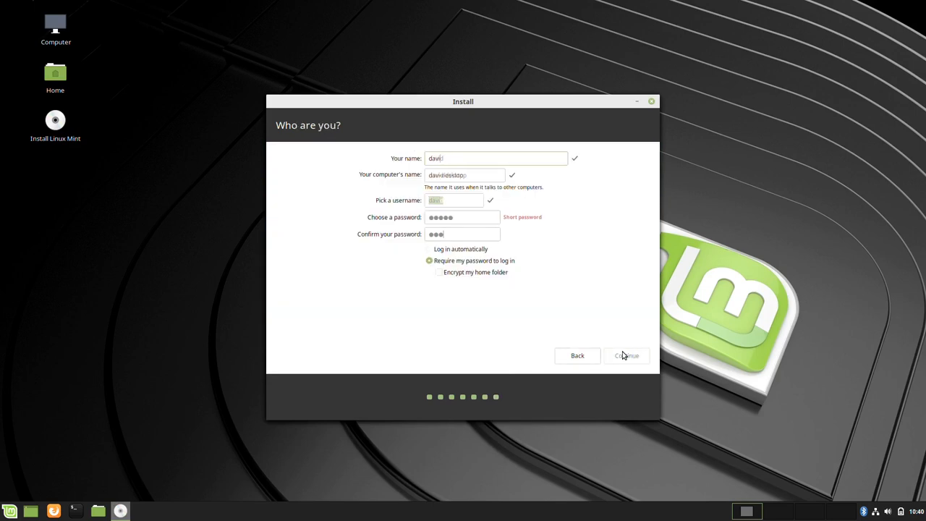
click(625, 356)
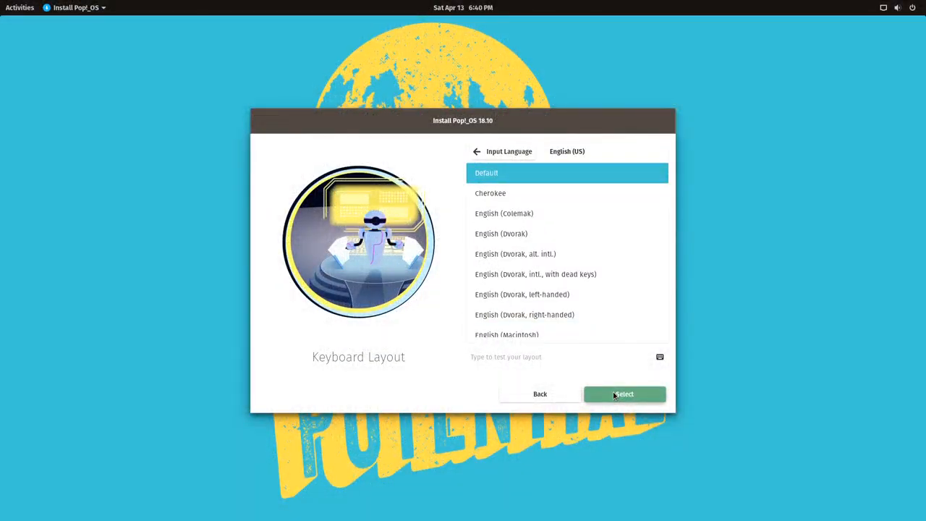
Accept the default English (US) keyboard layout and choose the Custom (Advanced) install
click(624, 394)
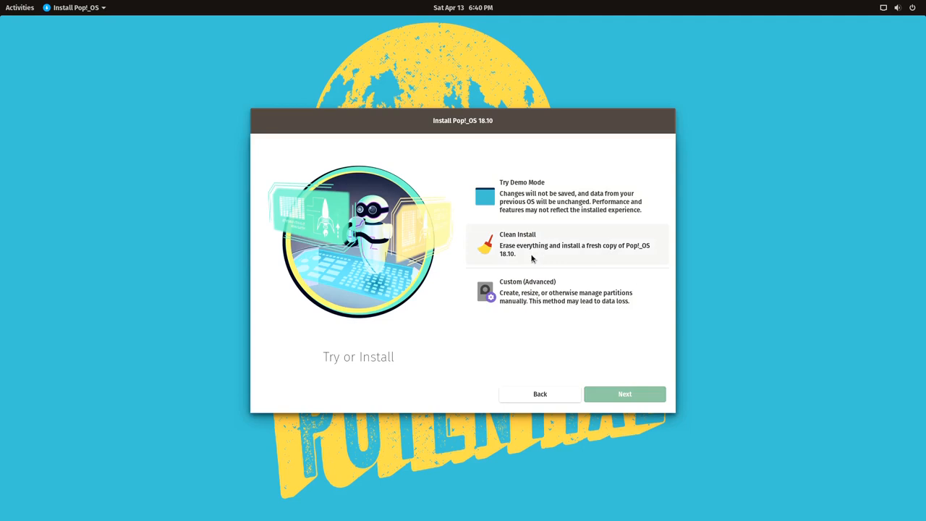
click(566, 291)
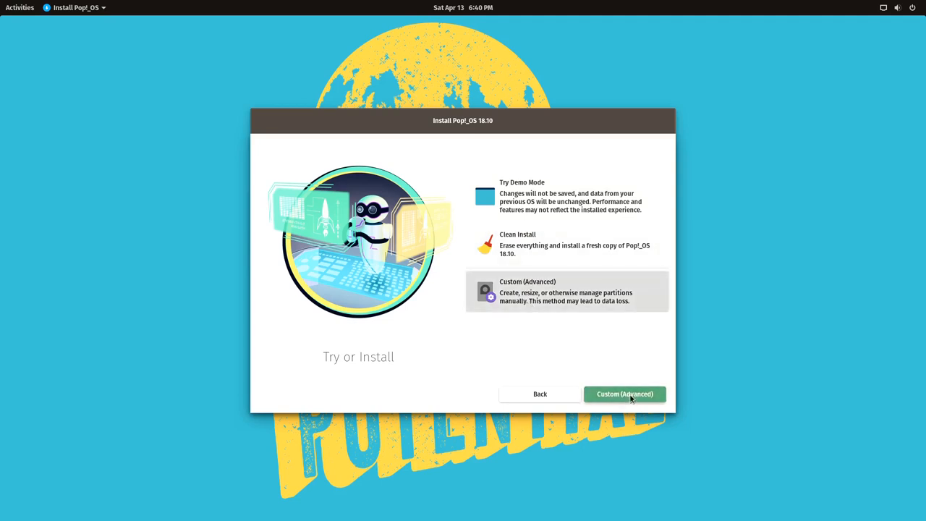
click(624, 394)
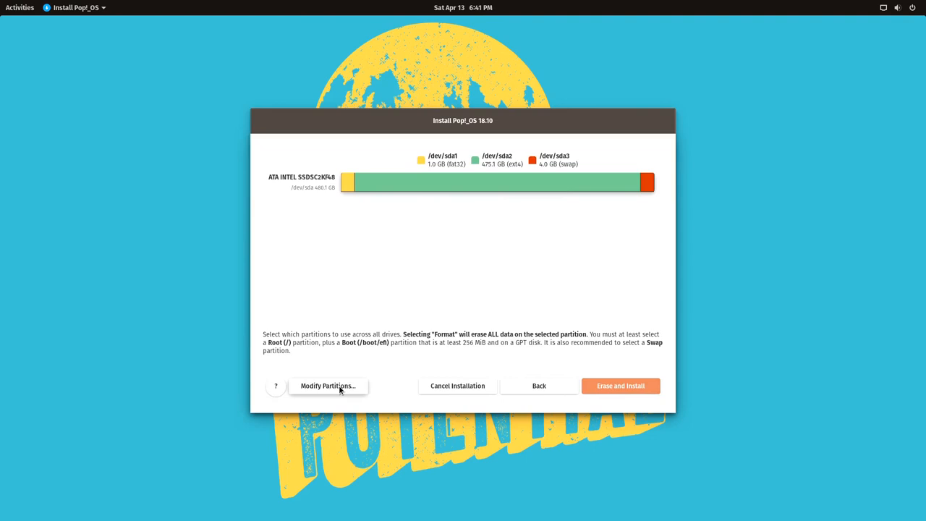
click(328, 385)
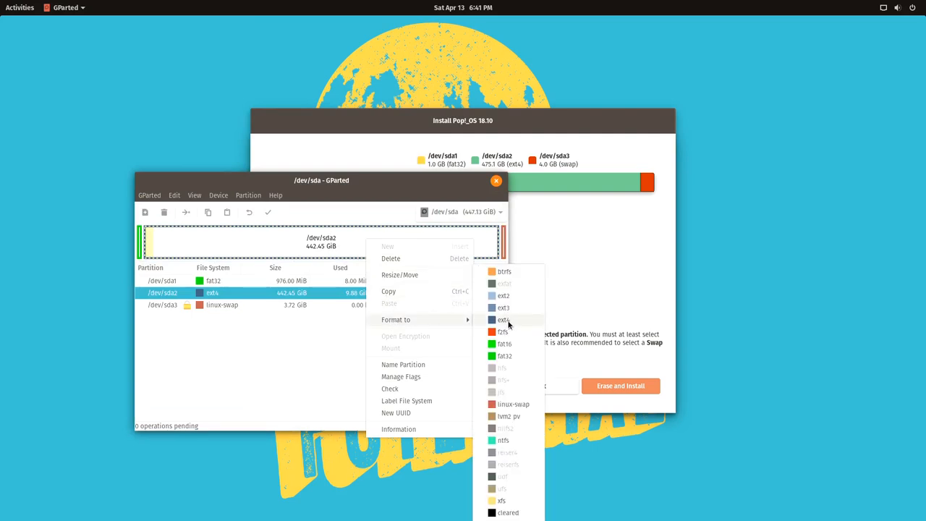
click(503, 319)
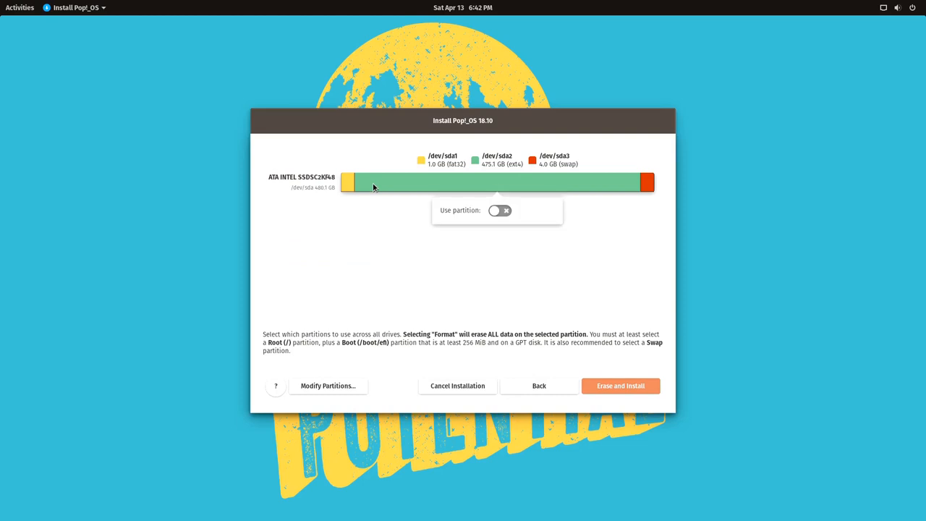
Use and format sda2 as root and sda1 as /boot/efi, and use sda3 as swap
click(499, 210)
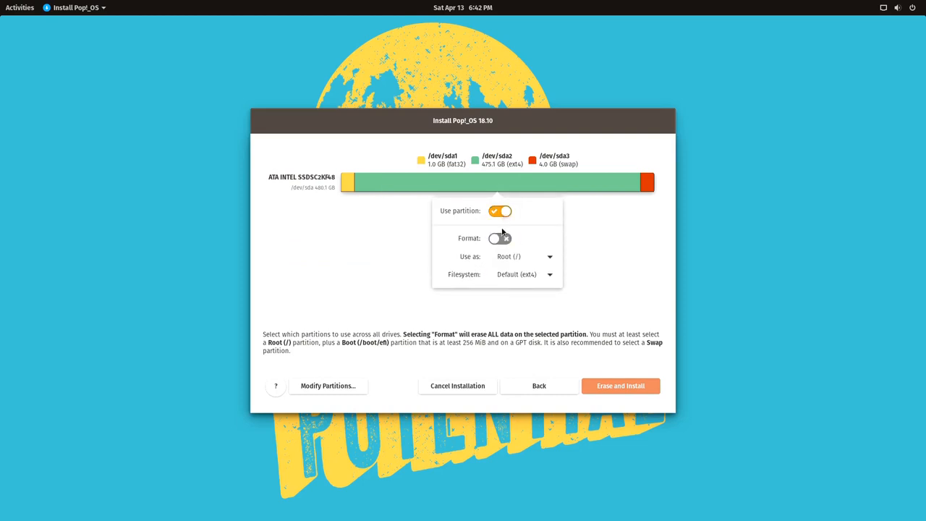
click(499, 238)
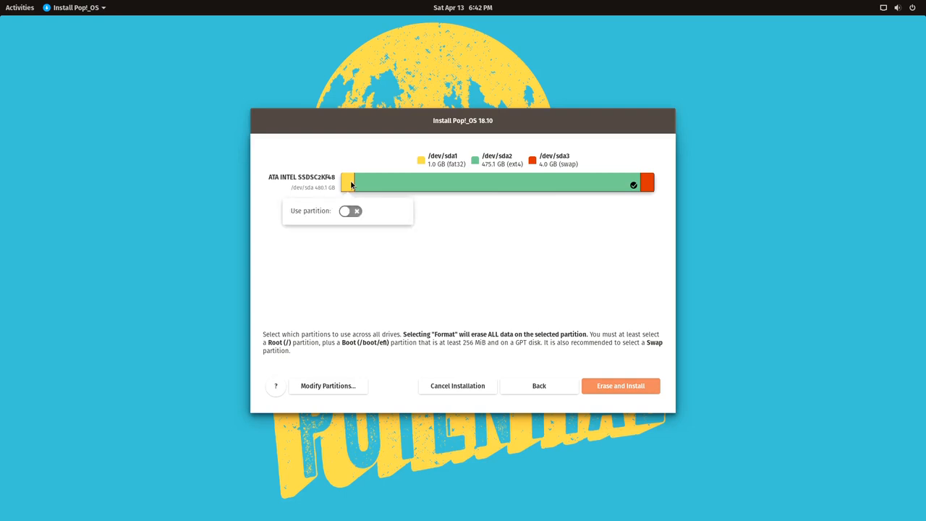
click(350, 211)
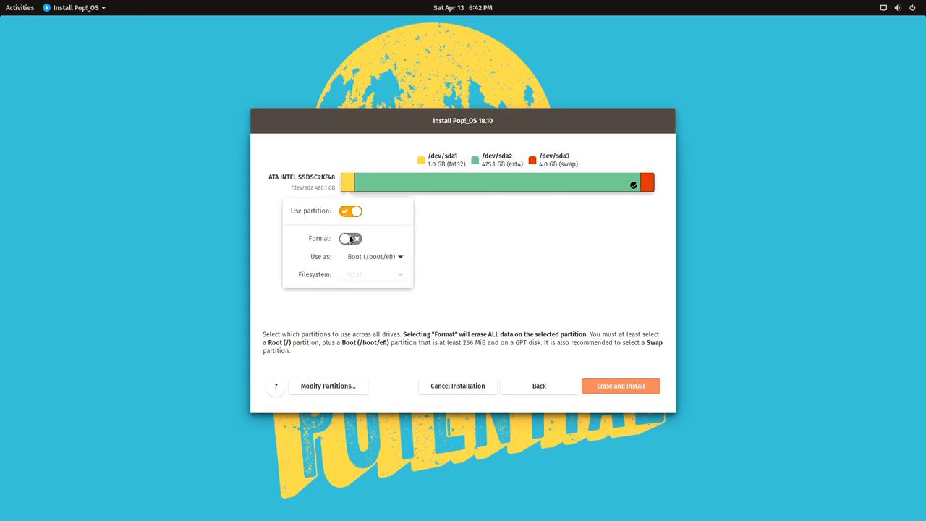
click(350, 238)
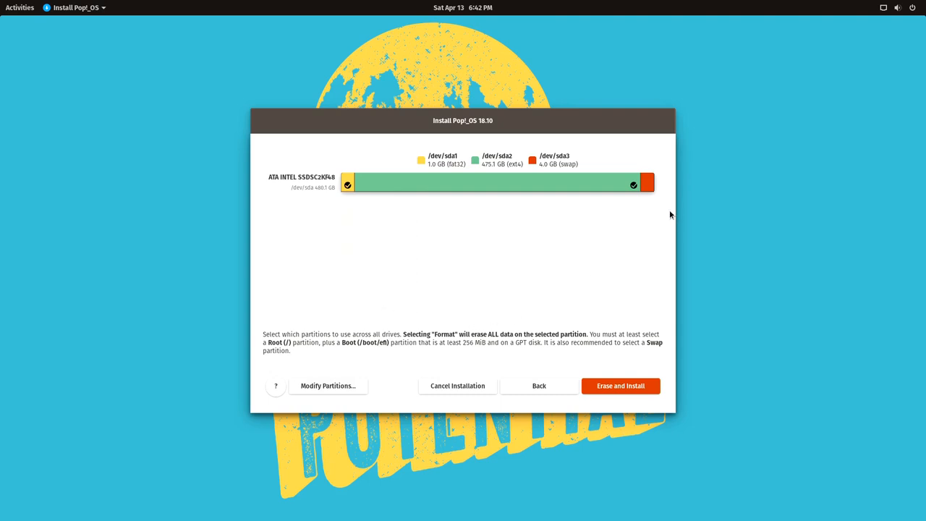
click(647, 182)
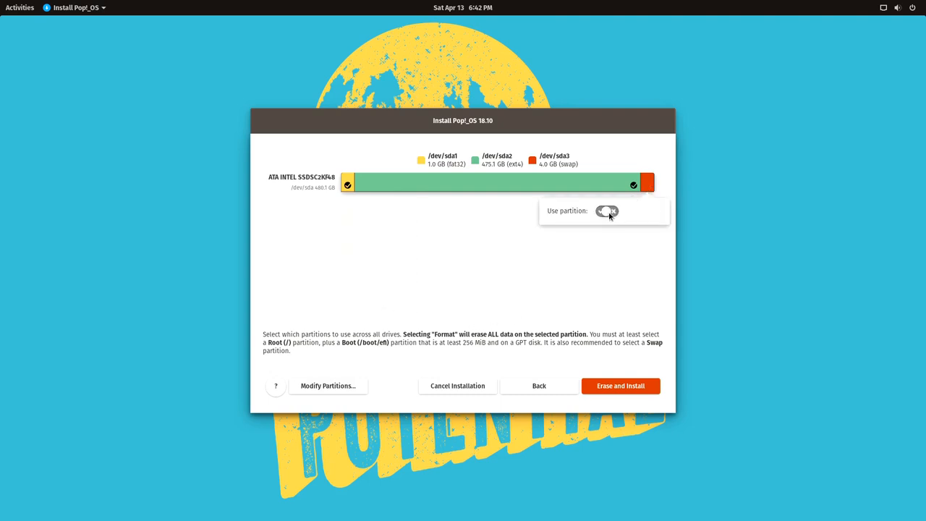
click(607, 210)
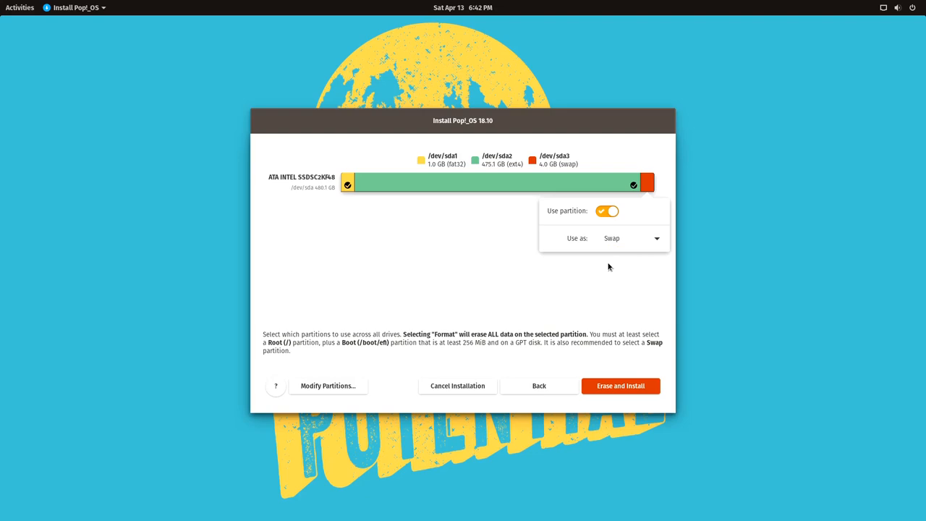
Erase and install Pop!_OS, skip Wi-Fi, and accept the Vancouver, Canada time zone
click(620, 385)
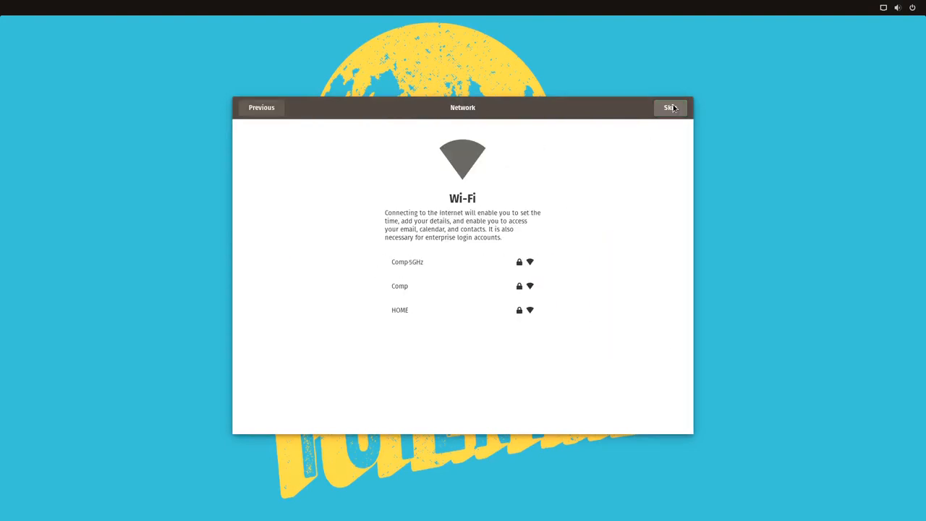
click(669, 107)
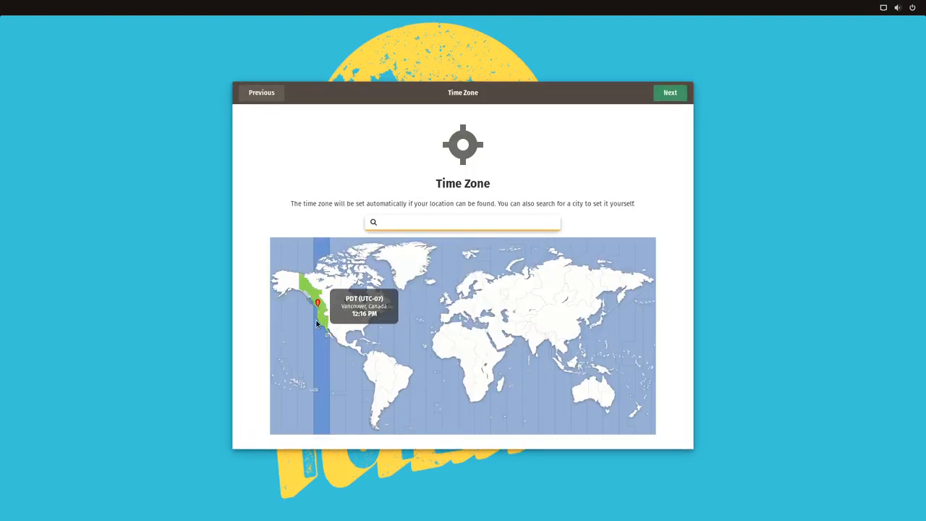
click(670, 93)
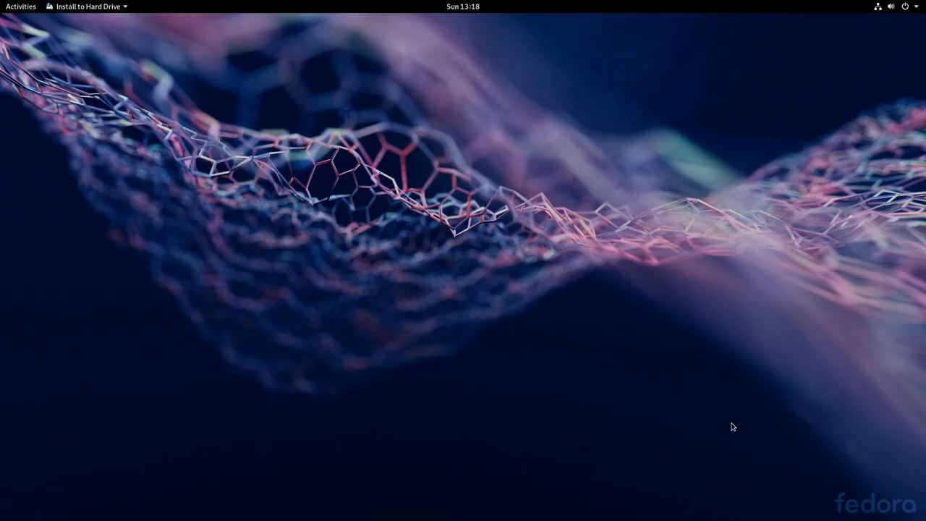
Launch Install to Hard Drive, keep English, and pick Custom storage configuration for sda
click(87, 6)
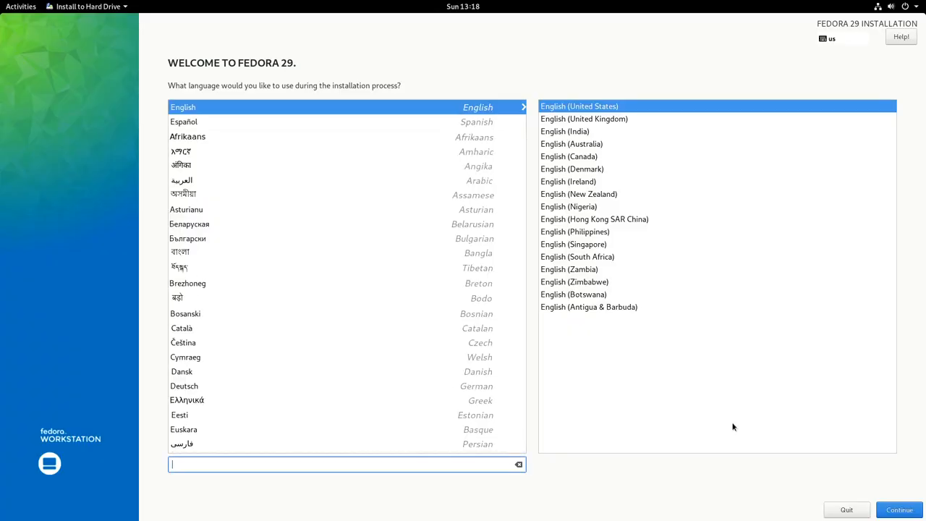
click(899, 510)
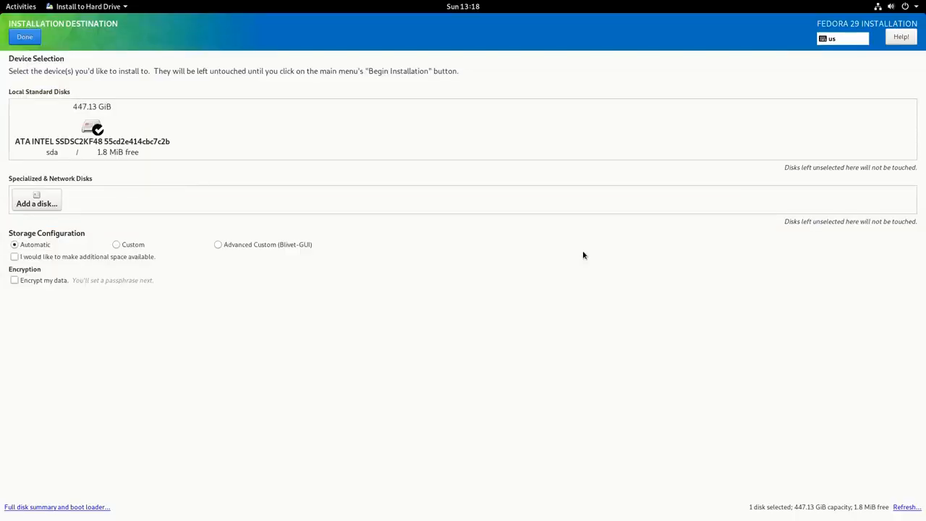
click(115, 244)
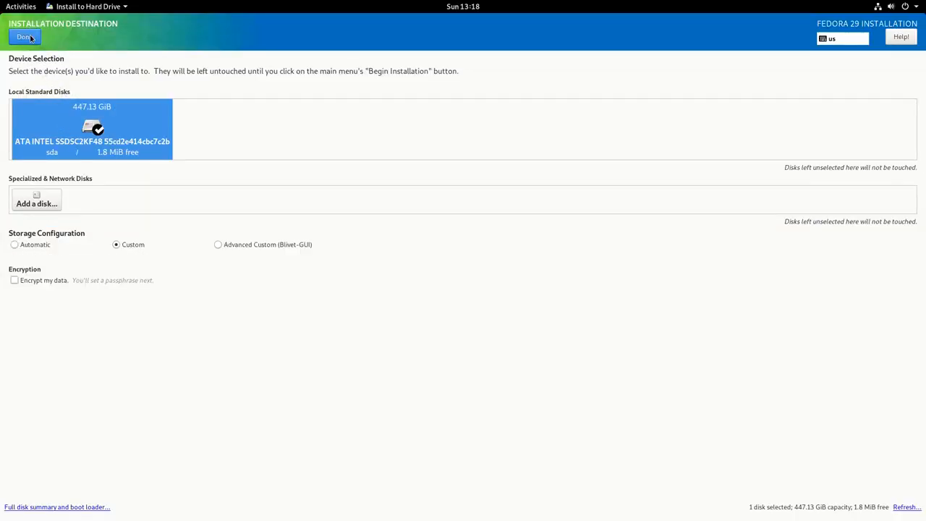
click(24, 36)
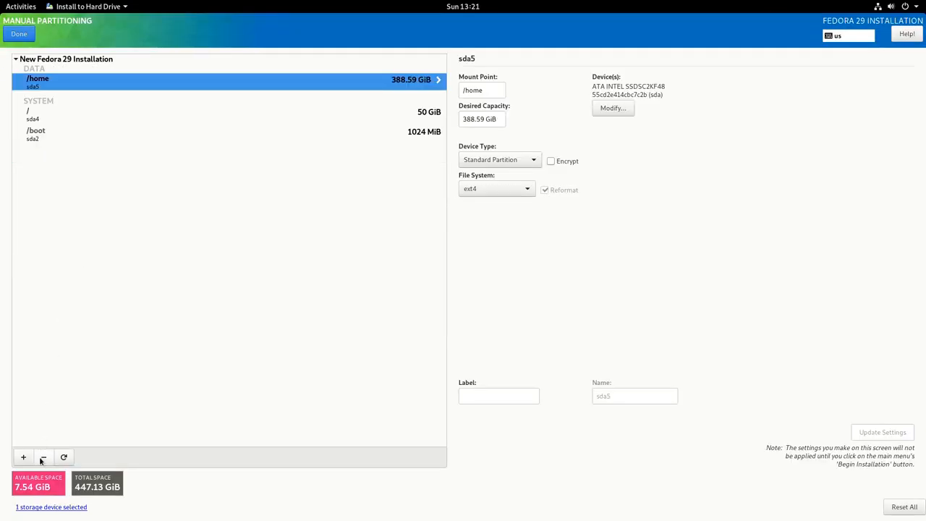
Delete the old Fedora partitions and add a /boot/efi mount point
click(43, 456)
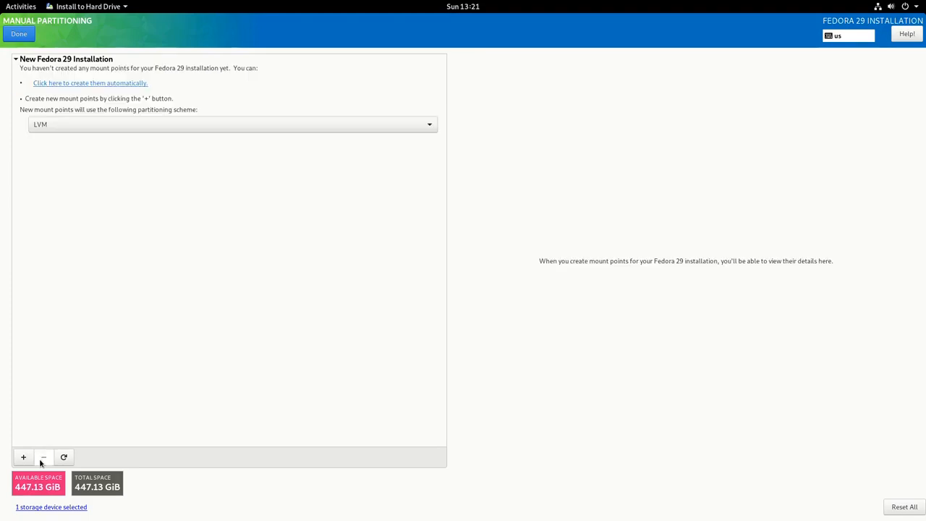
click(23, 457)
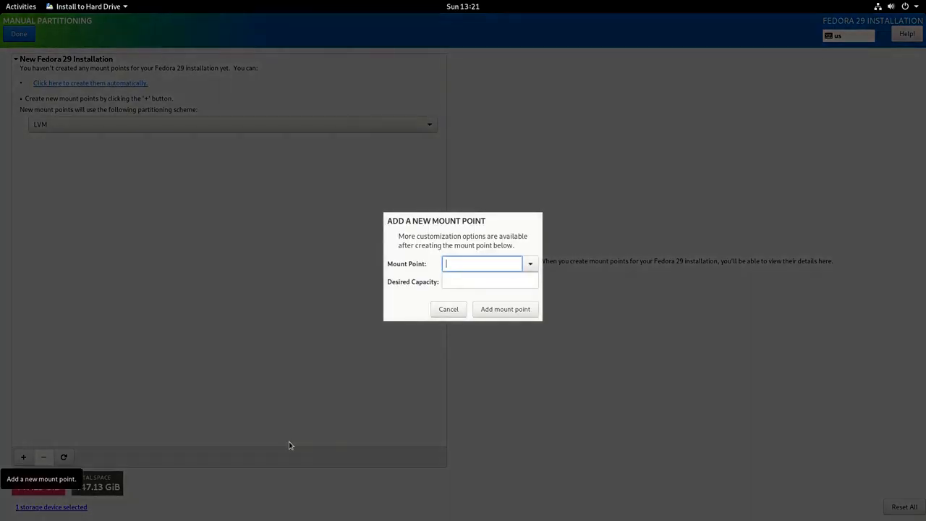
text(/boot/efi)
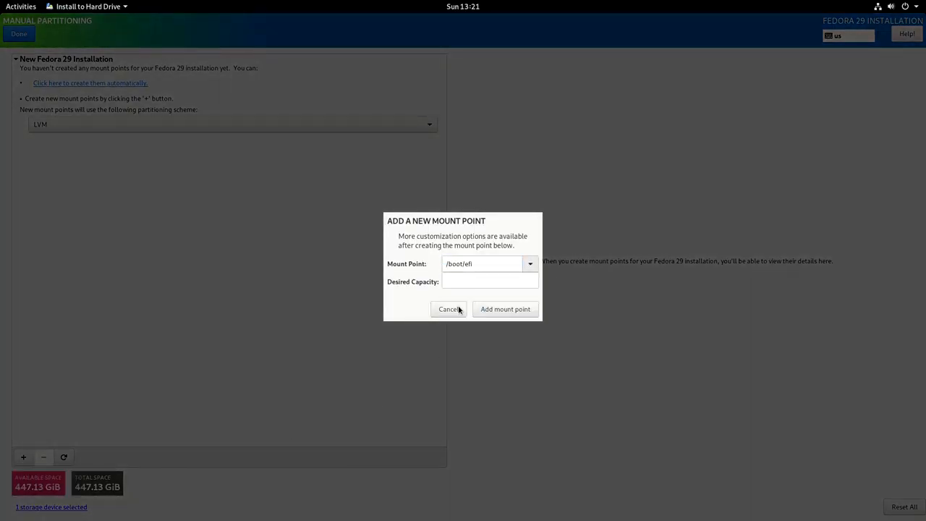
click(505, 309)
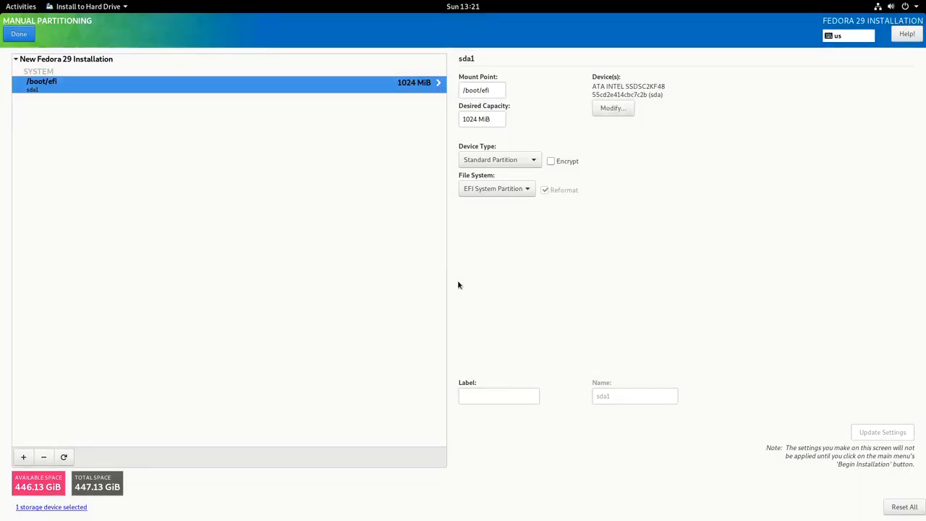
click(23, 457)
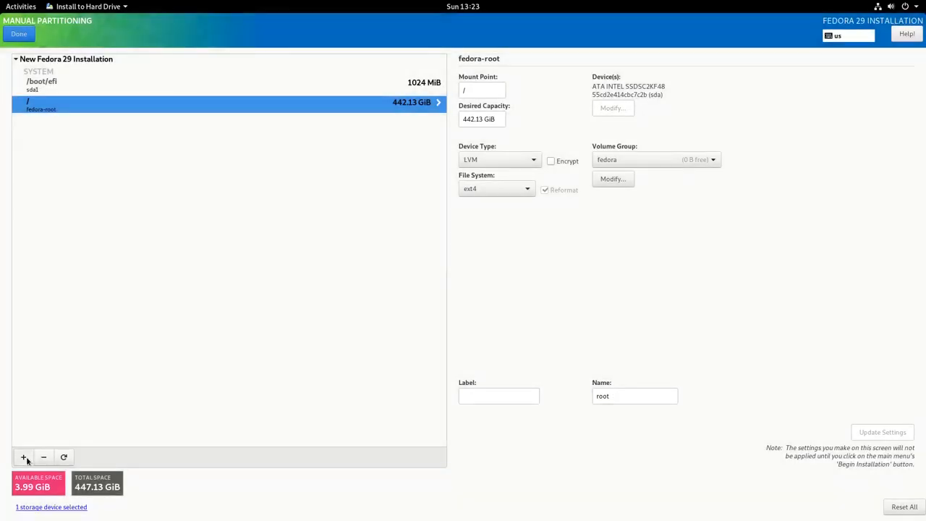
Add a swap mount point chosen from the common mount points list
click(23, 456)
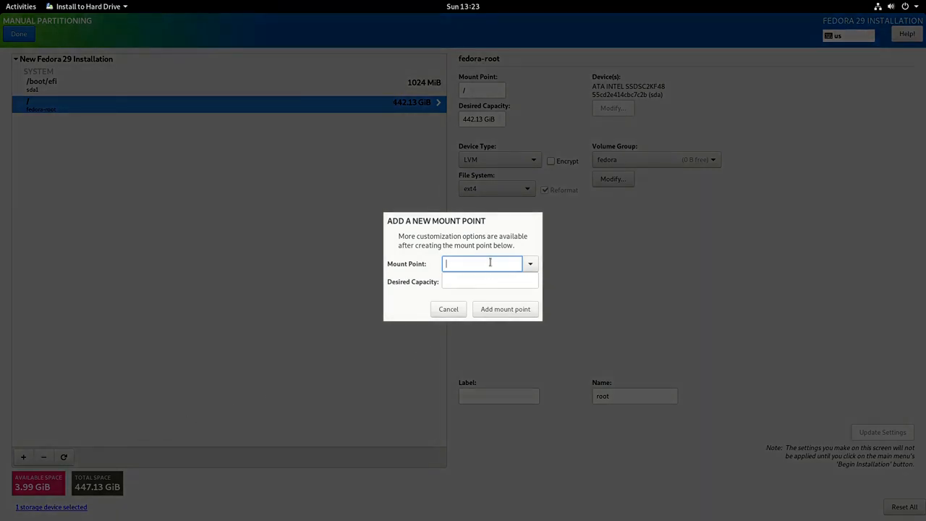
click(530, 263)
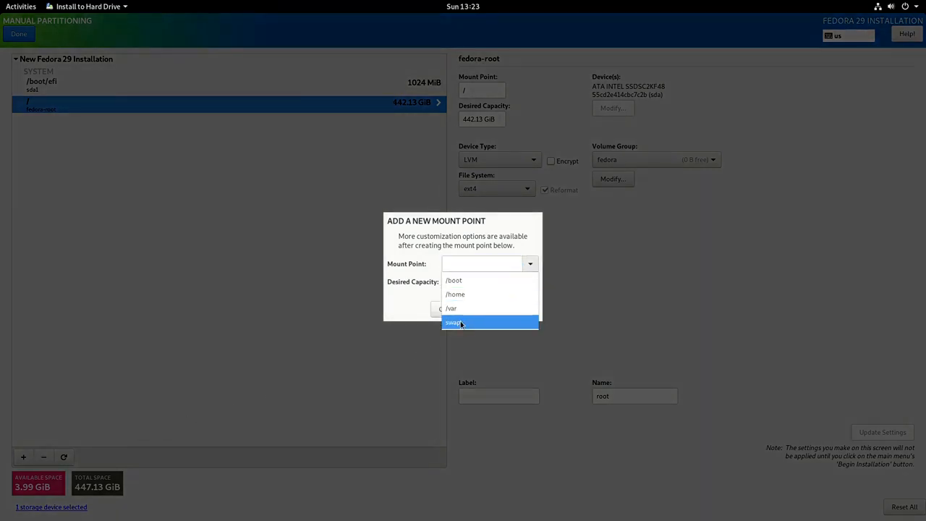
click(454, 323)
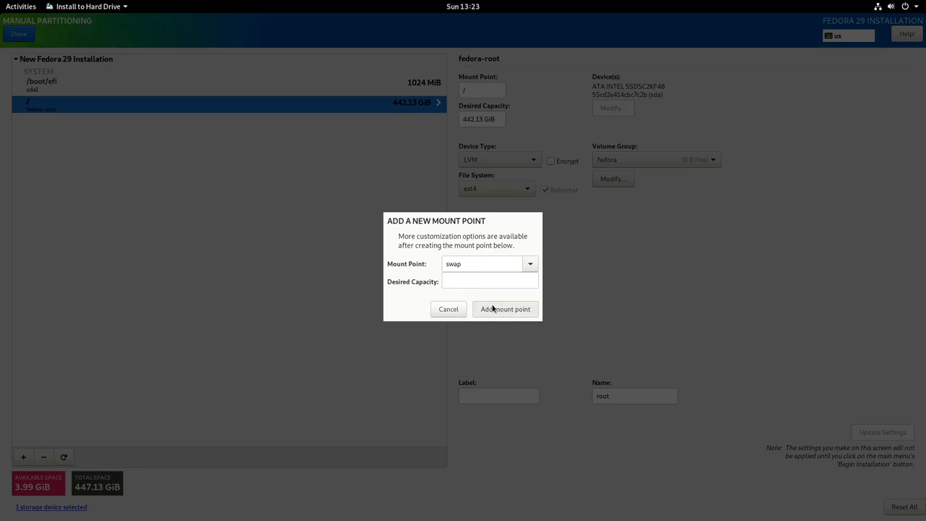
click(505, 309)
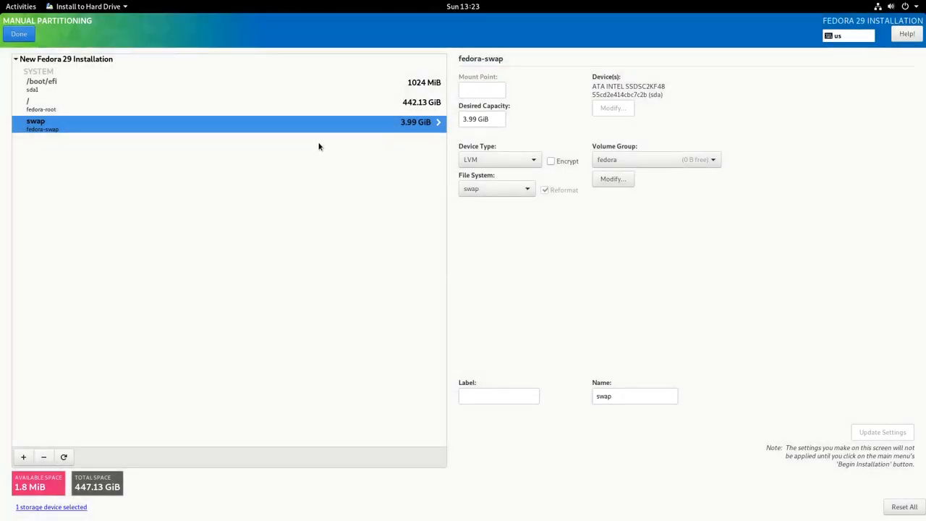
Change the root and swap volumes from LVM to Standard Partition
click(42, 85)
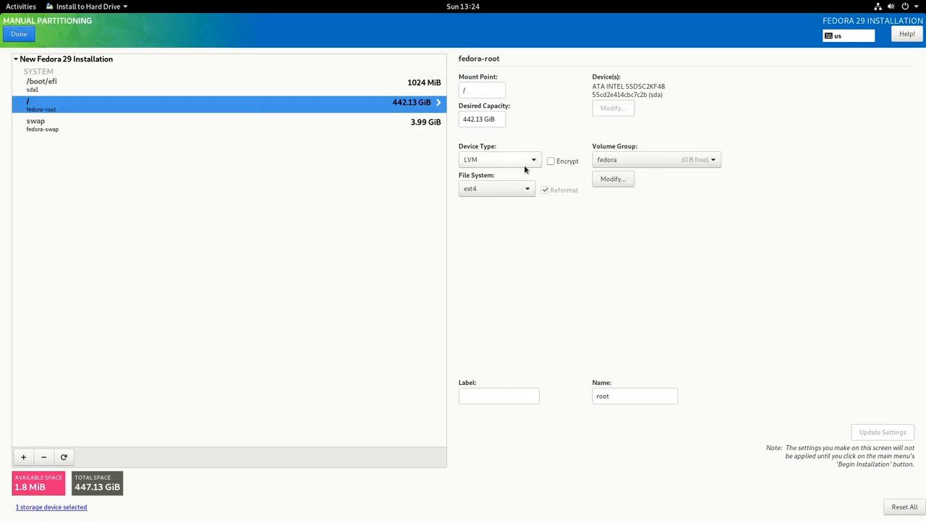
click(499, 159)
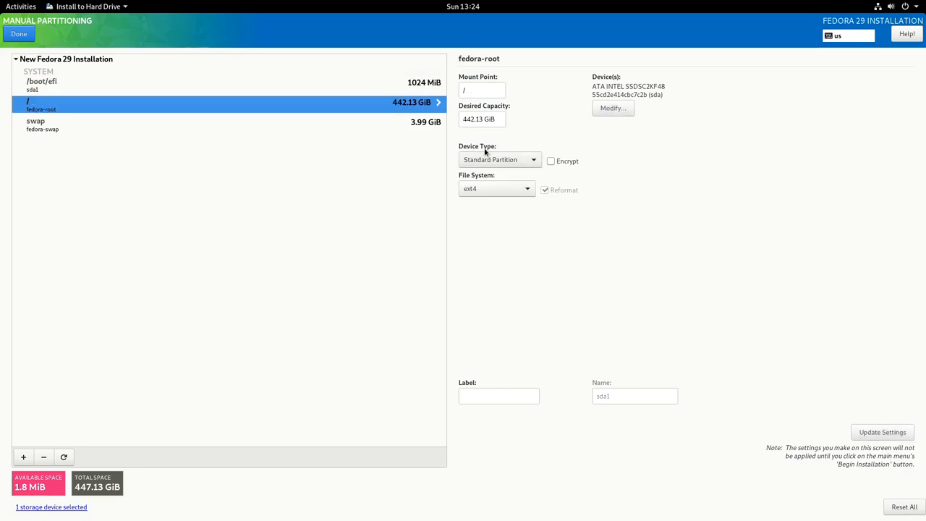
click(217, 124)
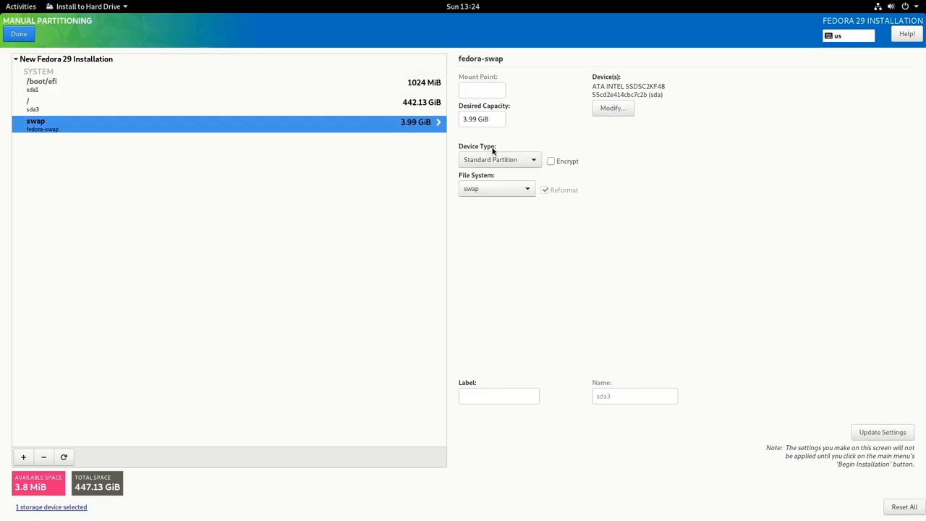
click(18, 34)
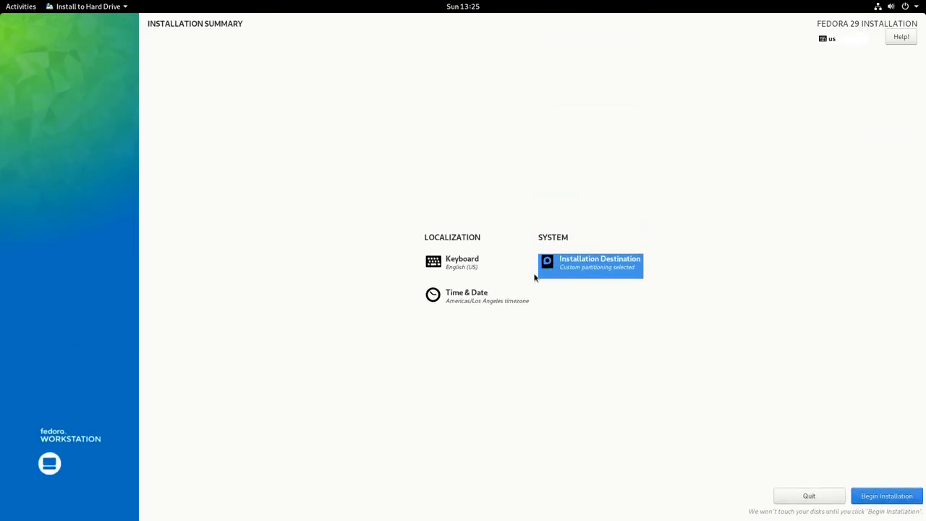
Begin the Fedora 29 installation and quit the installer once it completes
click(886, 495)
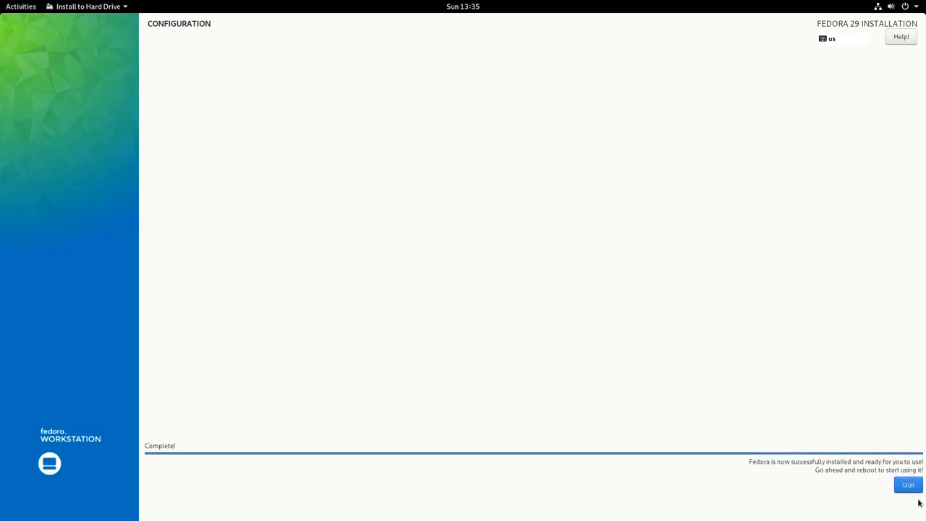
click(908, 484)
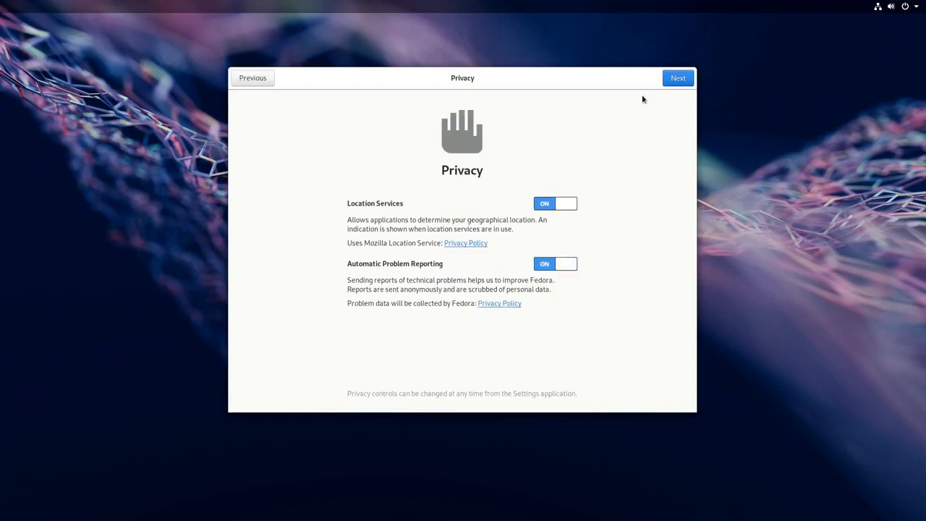
Keep the default privacy settings and continue past the password page
click(677, 77)
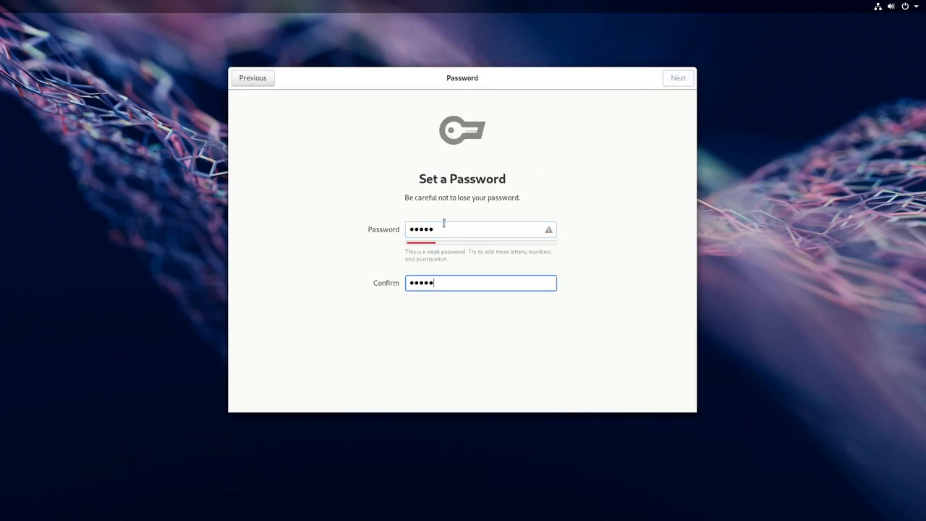
click(677, 77)
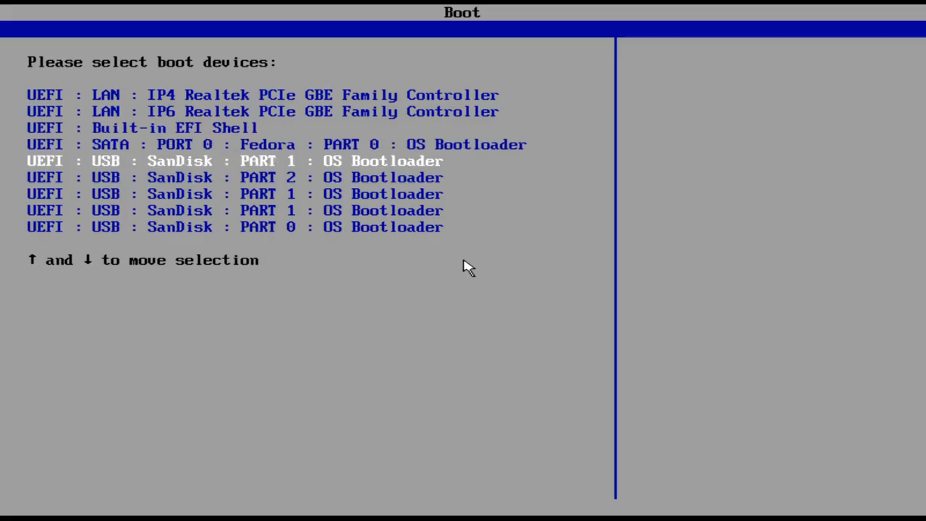
Boot the USB installer entry, accept the license, and select the Custom system role
key(Return)
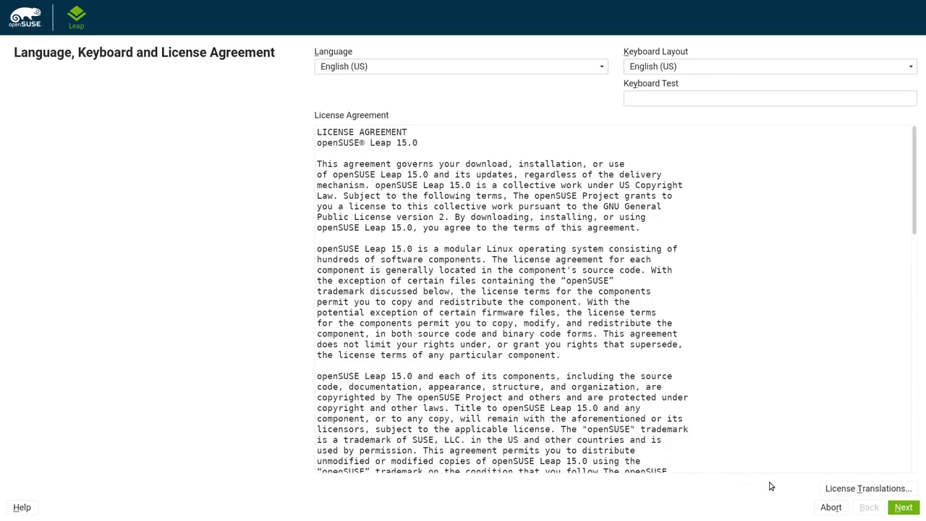
mouse_move(904, 507)
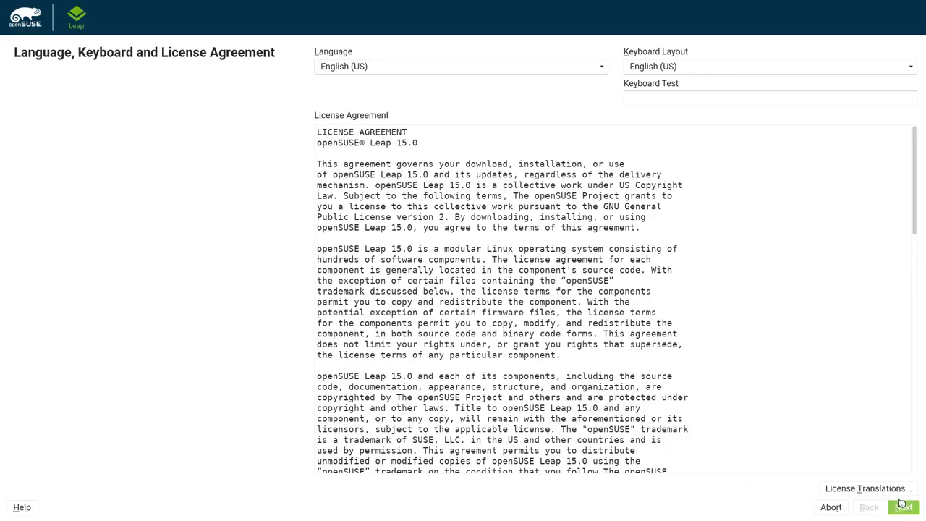
click(903, 507)
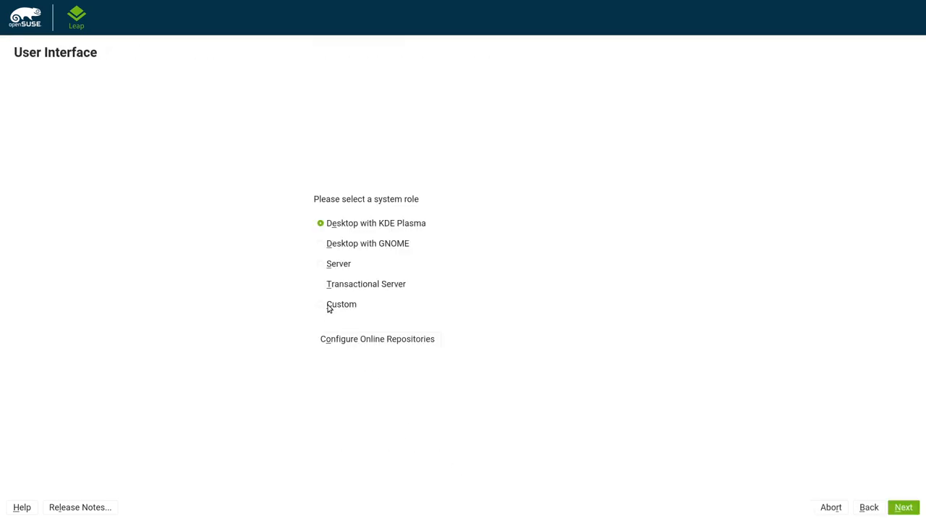
click(321, 304)
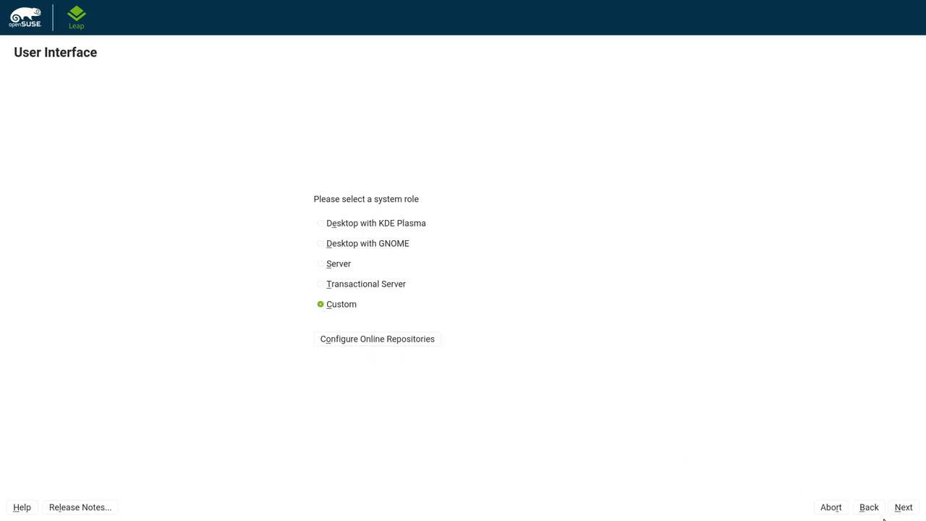
click(903, 506)
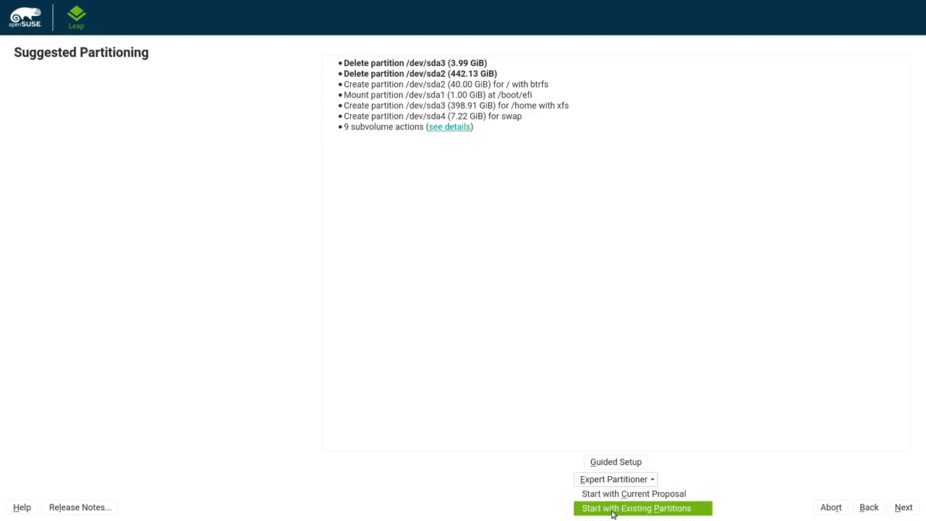
Open the Expert Partitioner with existing partitions and delete sda1, sda2 and sda3
click(635, 508)
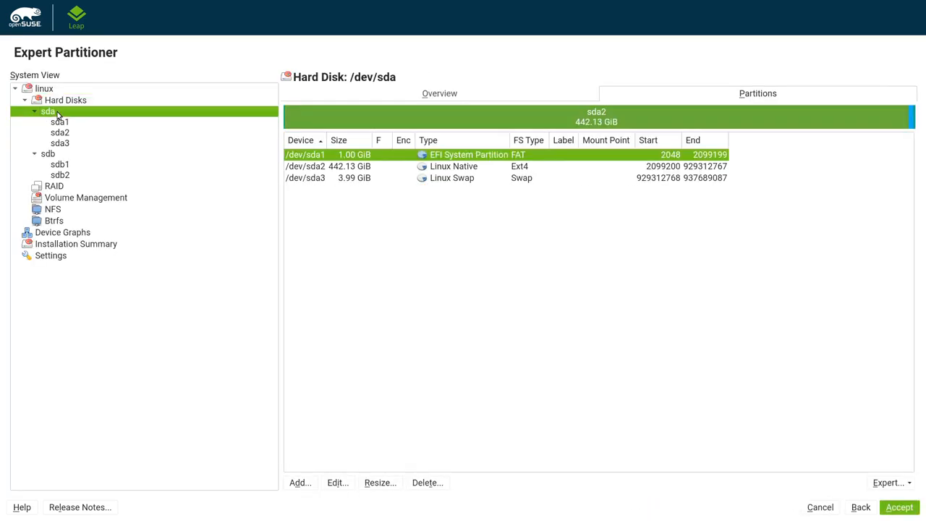
click(426, 482)
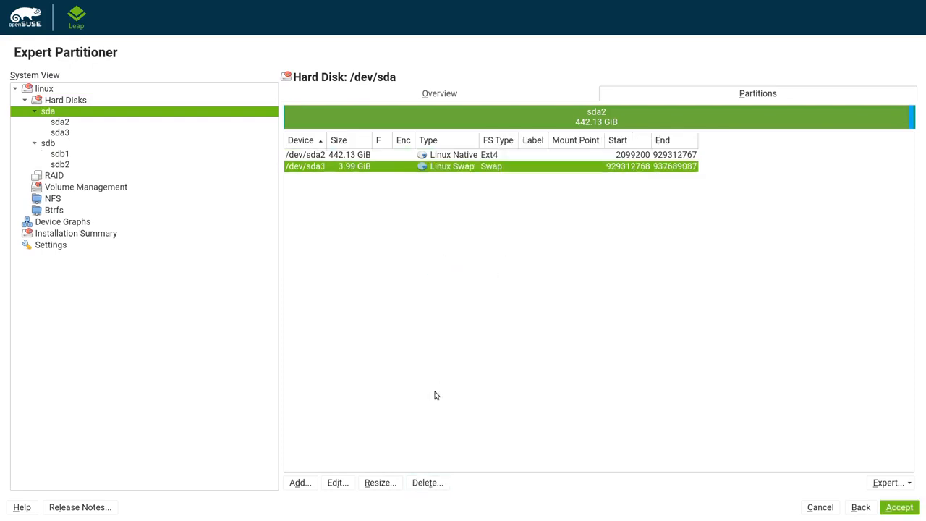
click(426, 482)
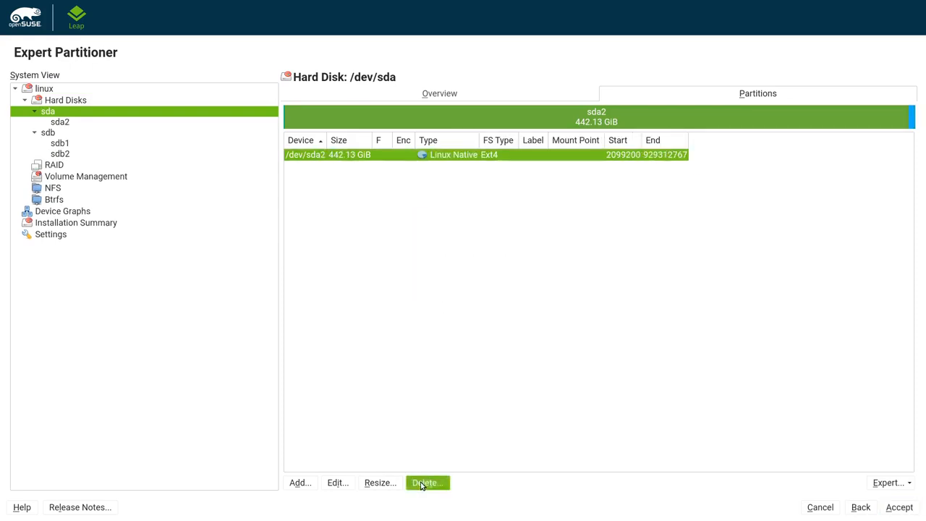
click(427, 483)
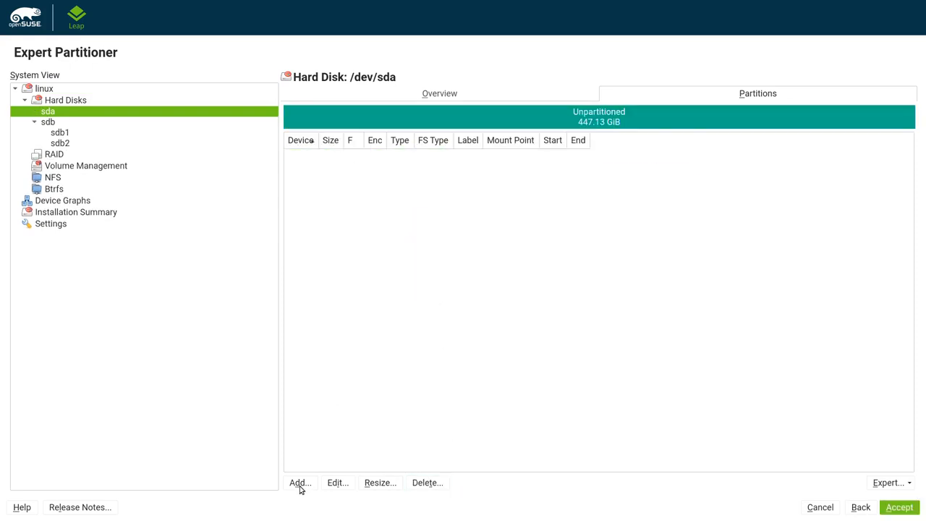
Add a 1 GiB EFI partition, an ext4 root and a swap partition, then accept
click(299, 482)
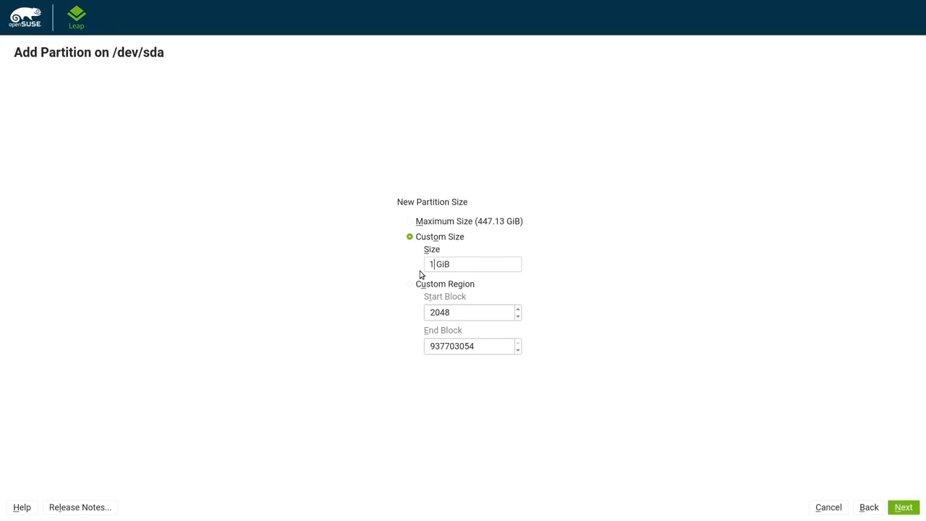
click(903, 506)
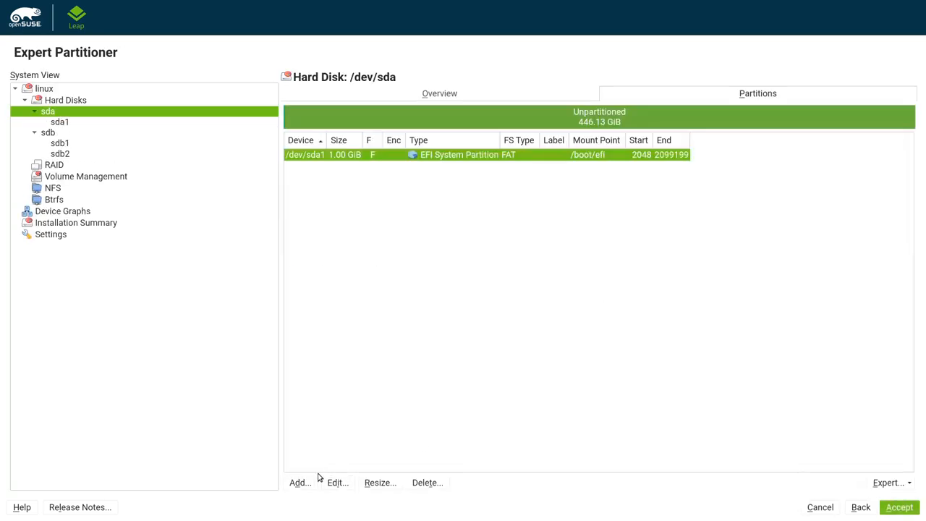
click(297, 482)
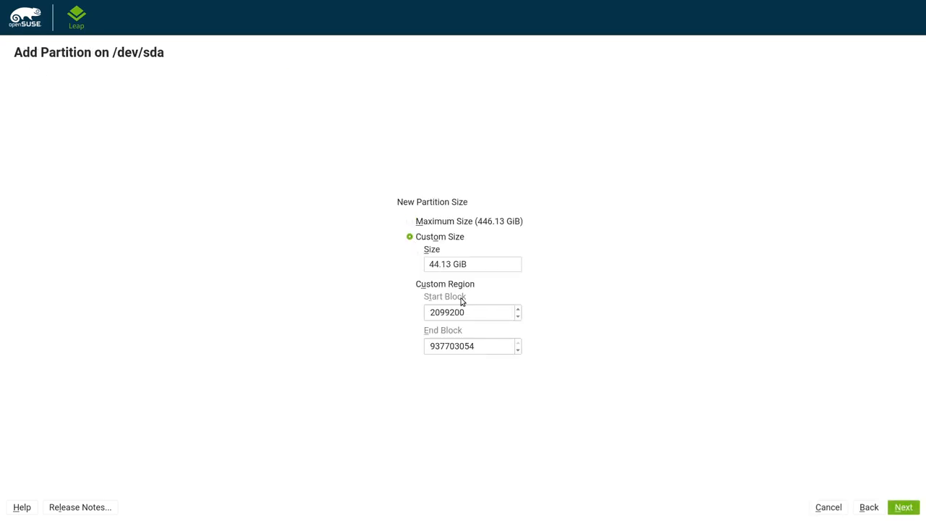
click(903, 506)
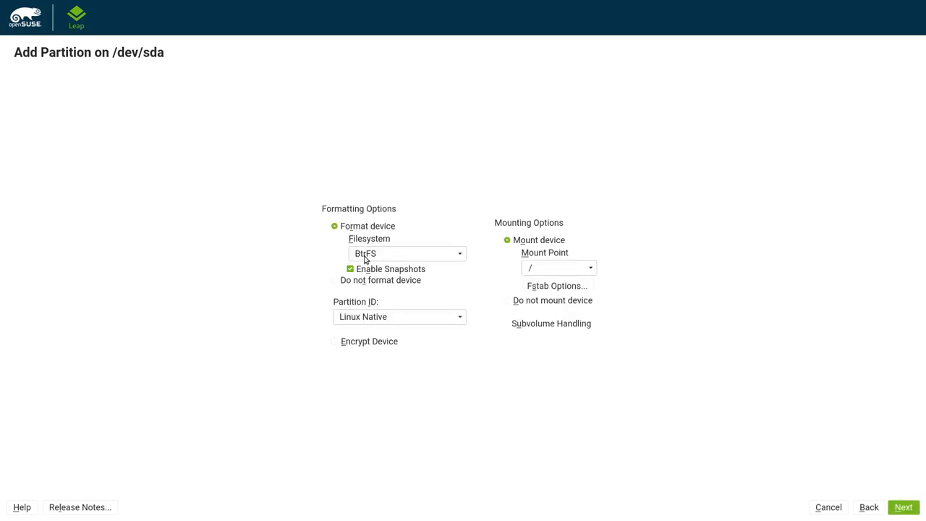
click(408, 253)
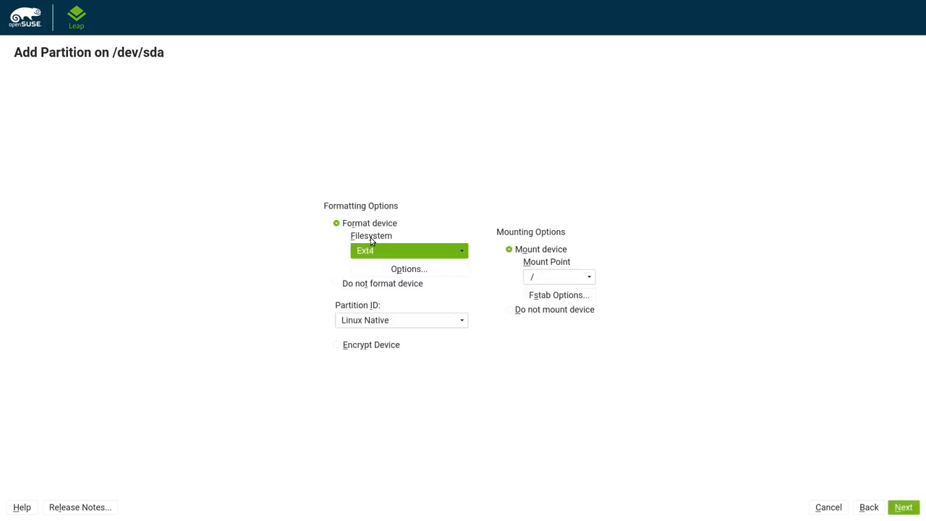
click(902, 506)
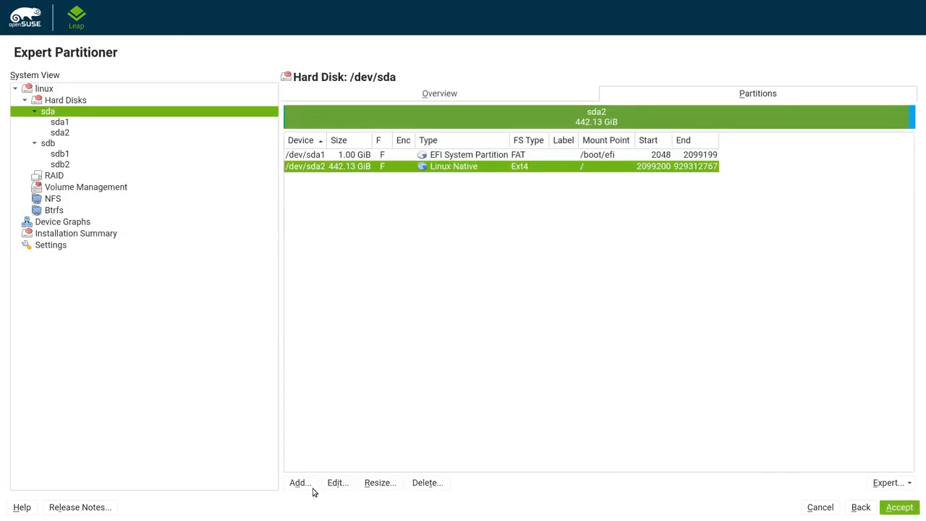
click(297, 482)
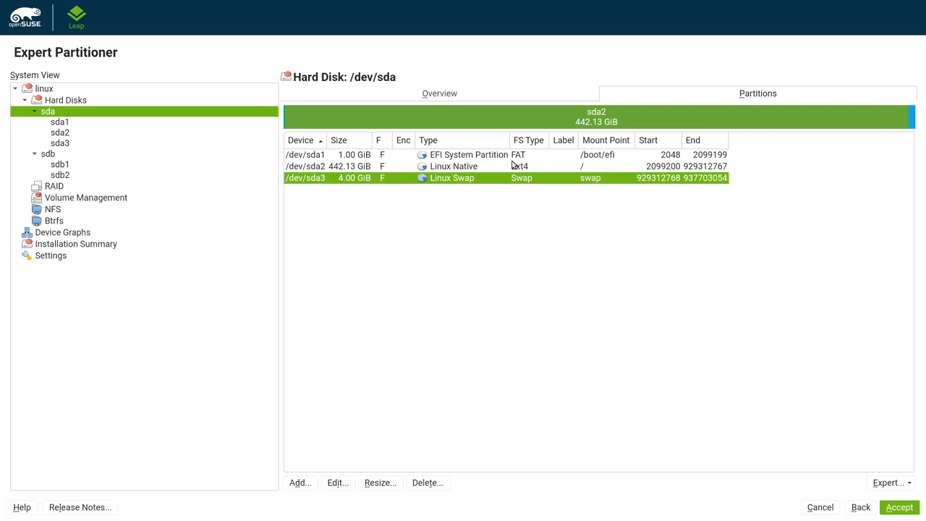
click(898, 506)
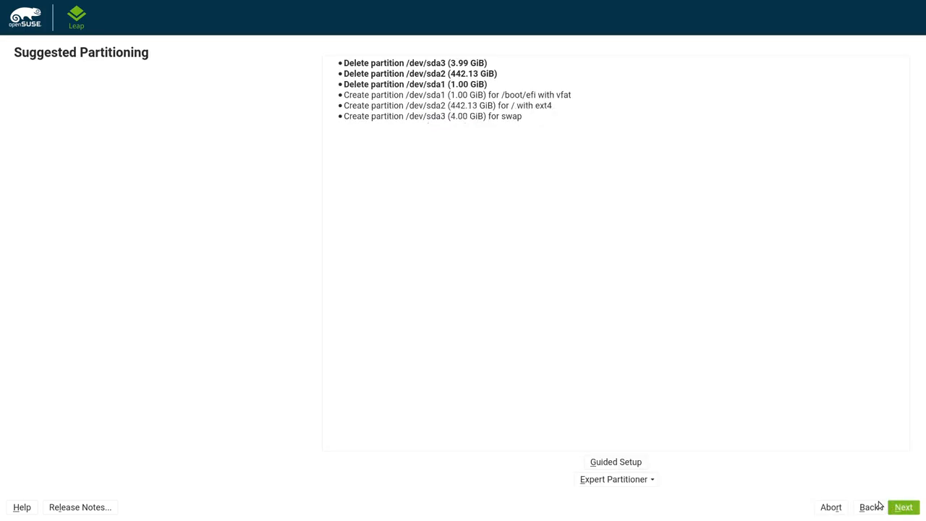
Accept the suggested partitioning and settings, then confirm installing openSUSE Leap 15.0 to disk
click(903, 506)
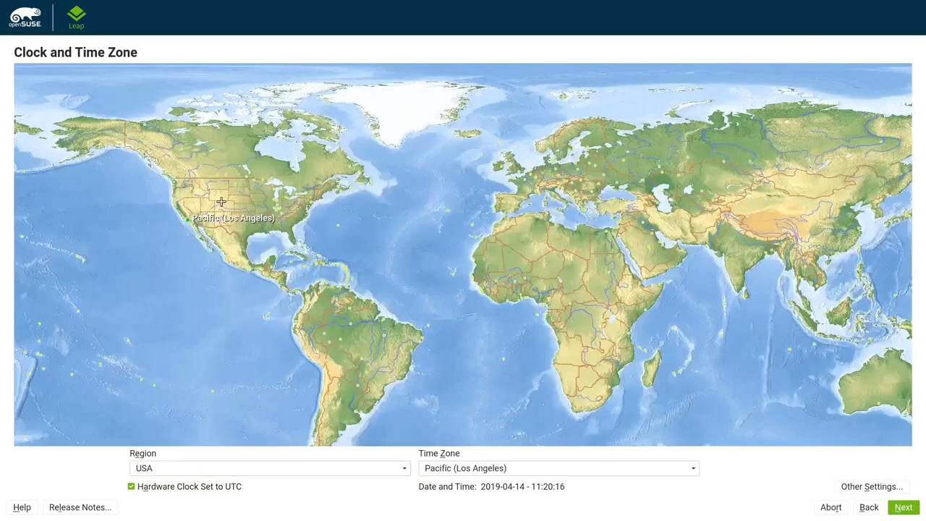
click(903, 506)
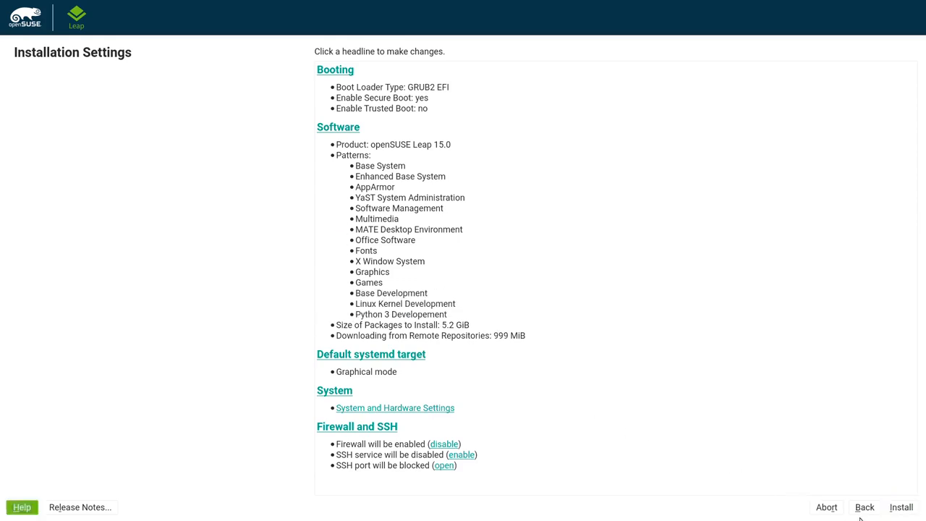
click(900, 506)
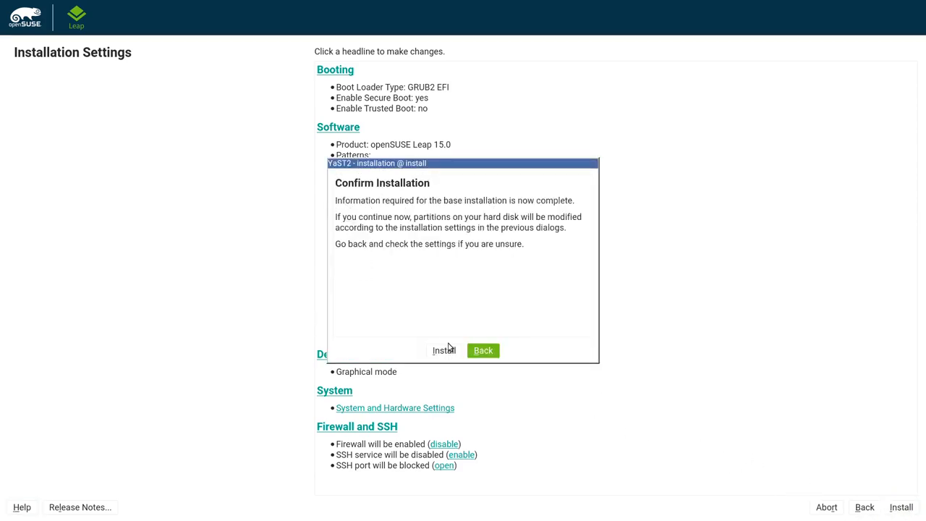
click(443, 350)
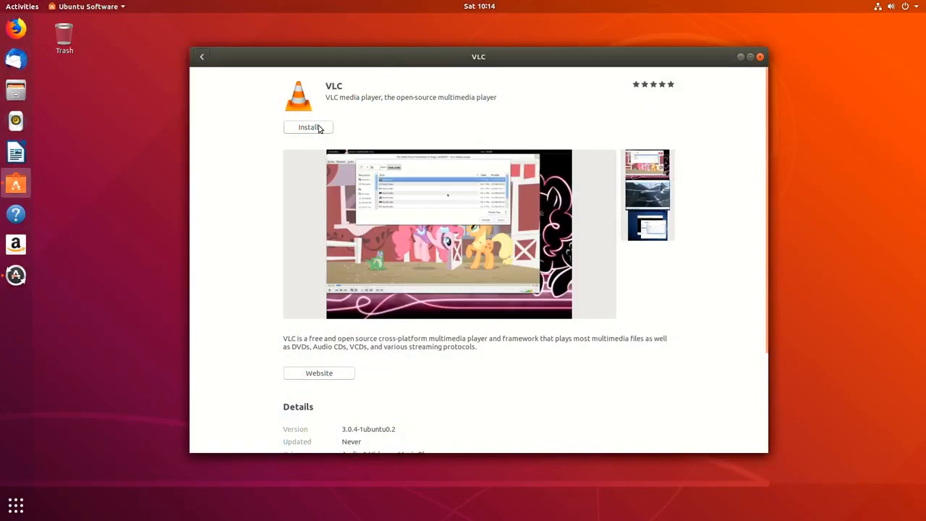
Install VLC media player from its Ubuntu Software page
click(308, 127)
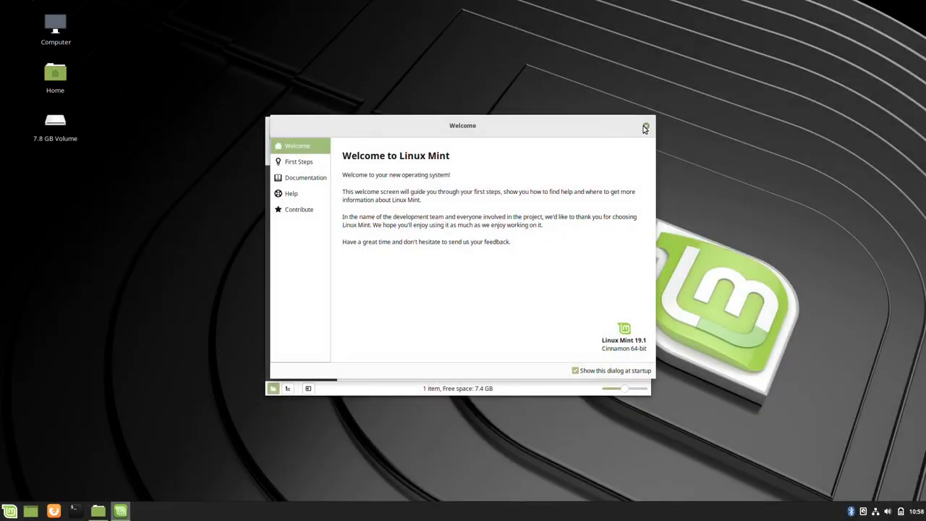
Close the Welcome to Linux Mint window and open the panel Menu
click(10, 510)
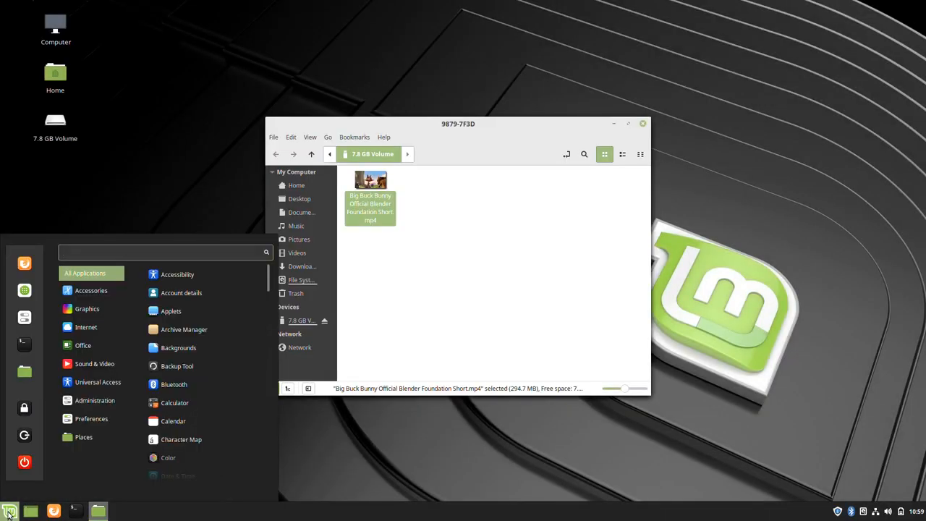
click(10, 510)
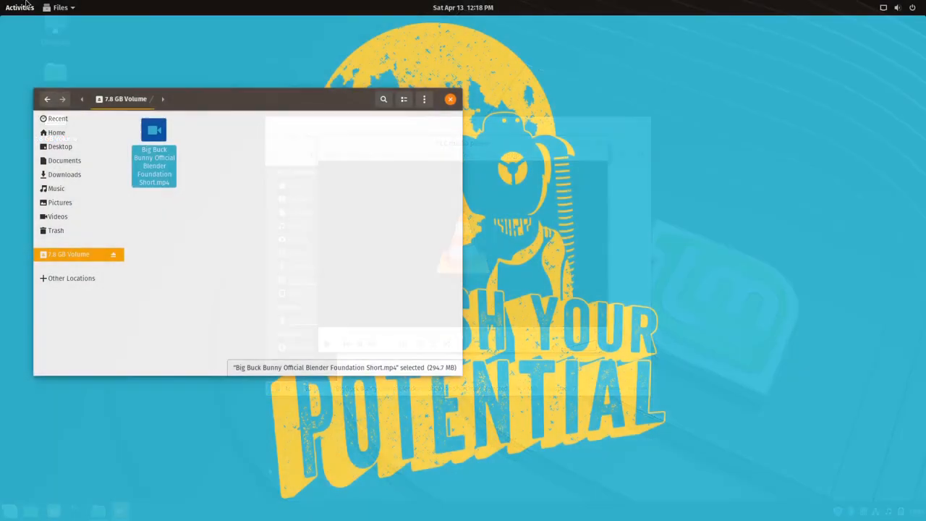
Launch Pop!_Shop from an Activities search for 'install' and search it for 'vlc'
click(20, 8)
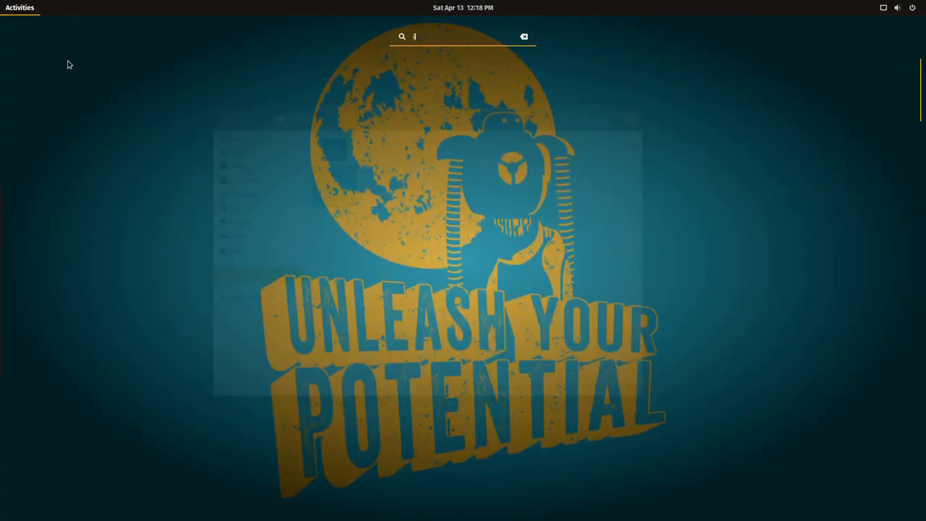
text(nstall)
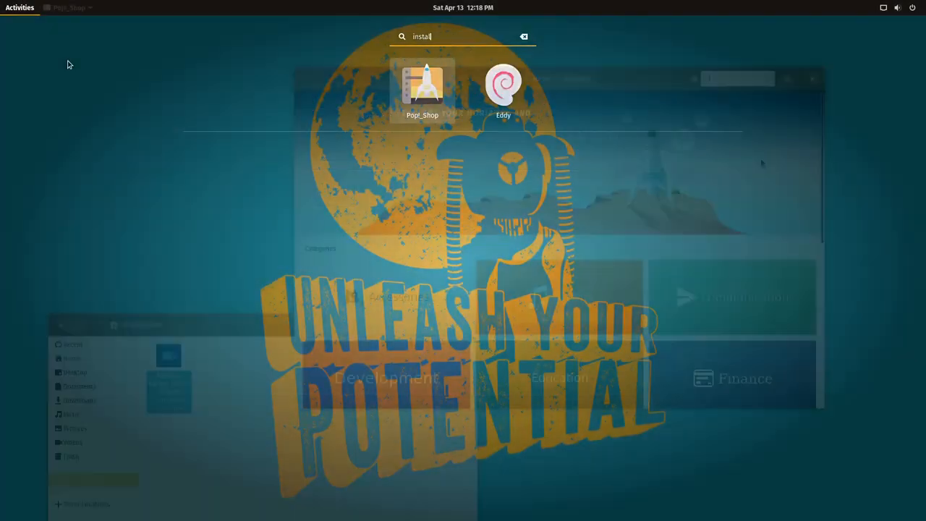
click(422, 83)
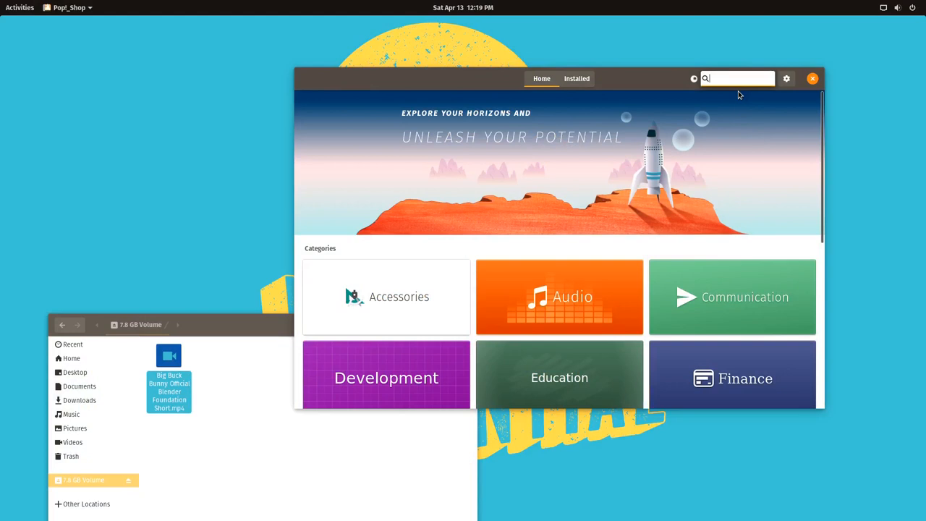
text(vlc)
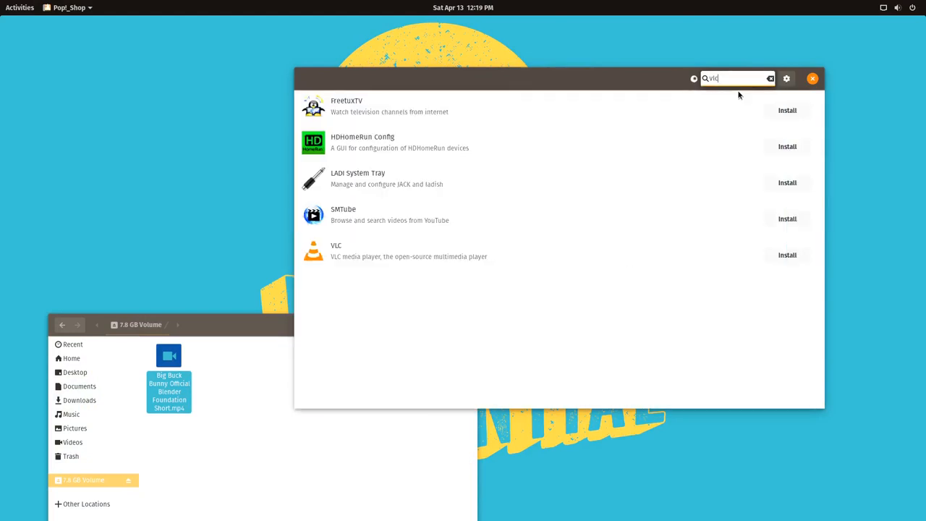
mouse_move(792, 254)
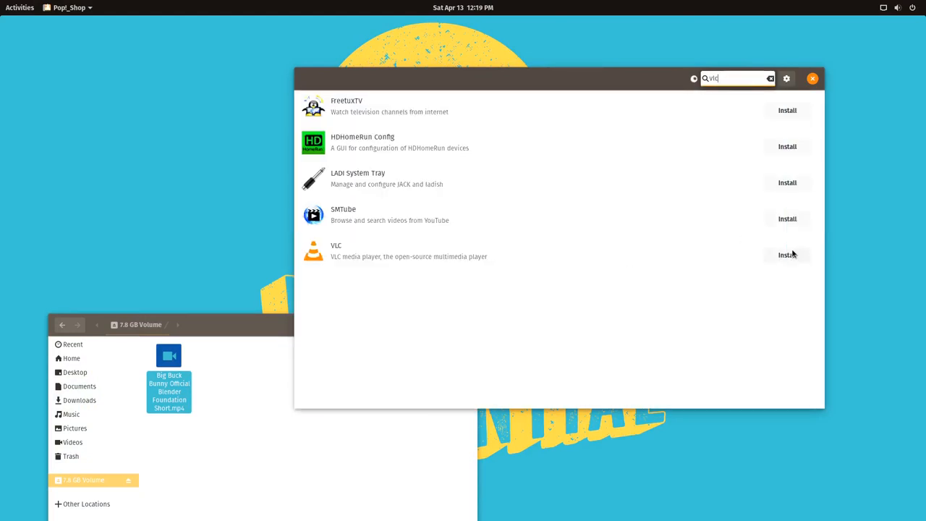
Install VLC media player from Pop!_Shop and authorise with the password
click(787, 255)
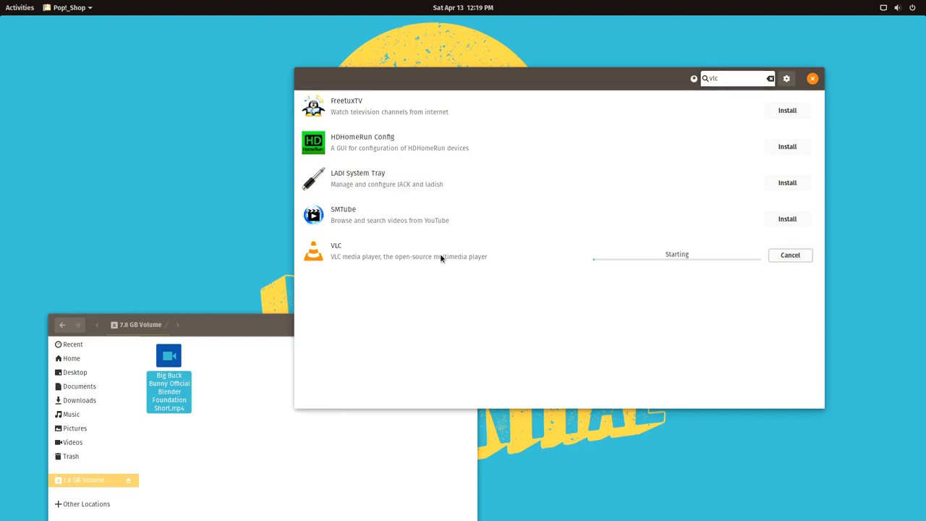
click(398, 251)
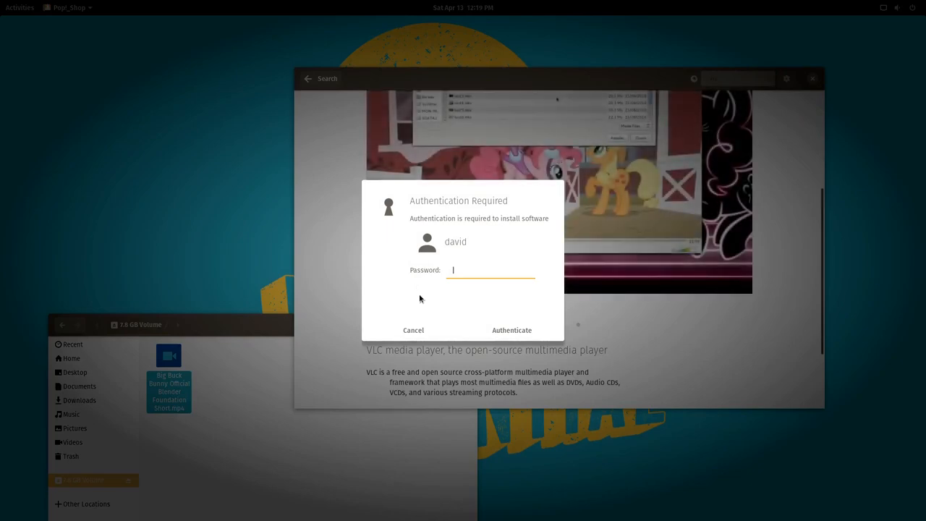
click(510, 330)
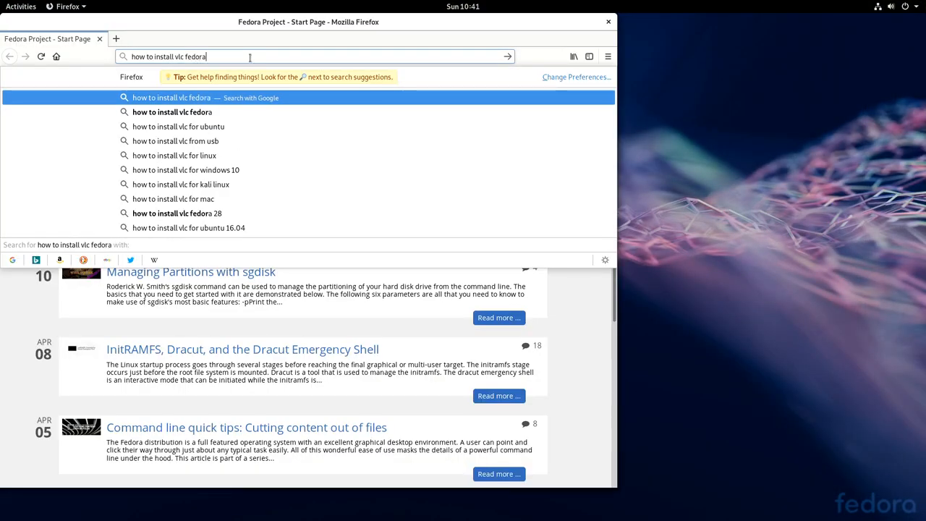
Search 'how to install vlc fedora' and read the Tecmint Fedora 29 VLC guide
key(Return)
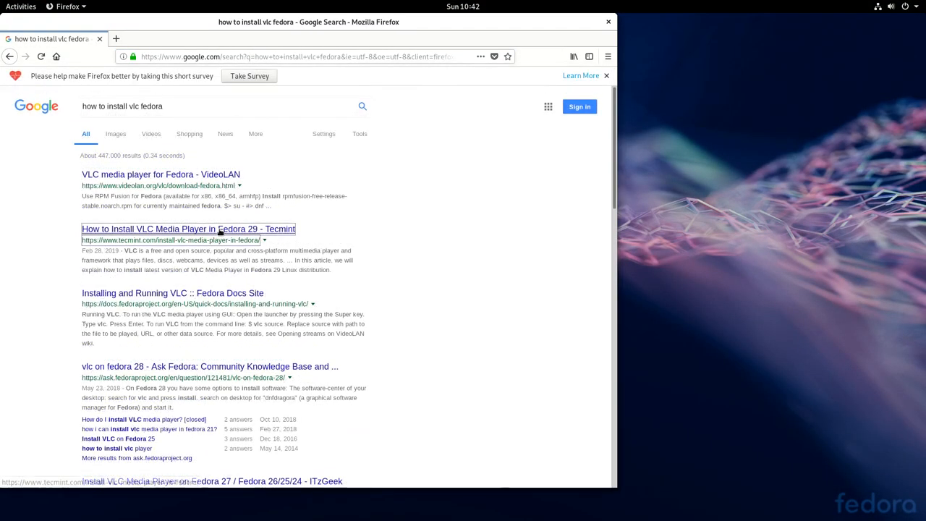
click(189, 228)
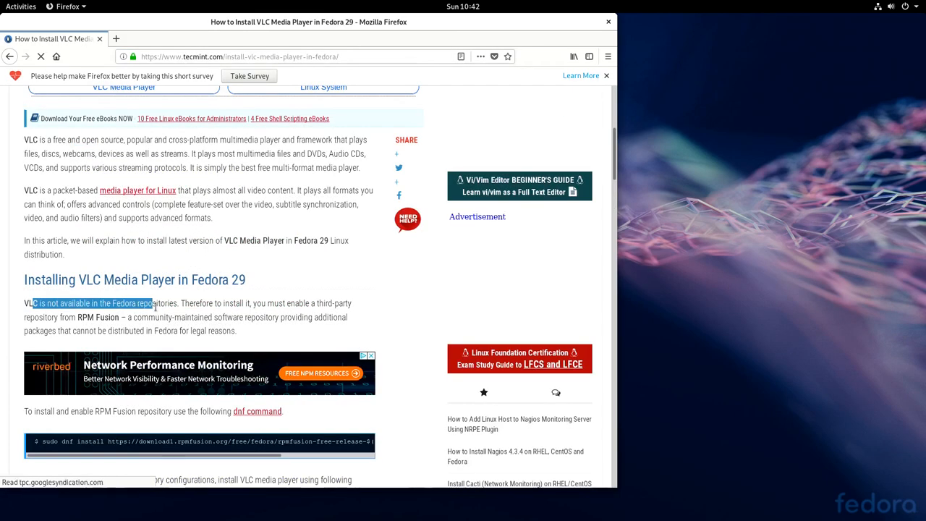
scroll(down, 3)
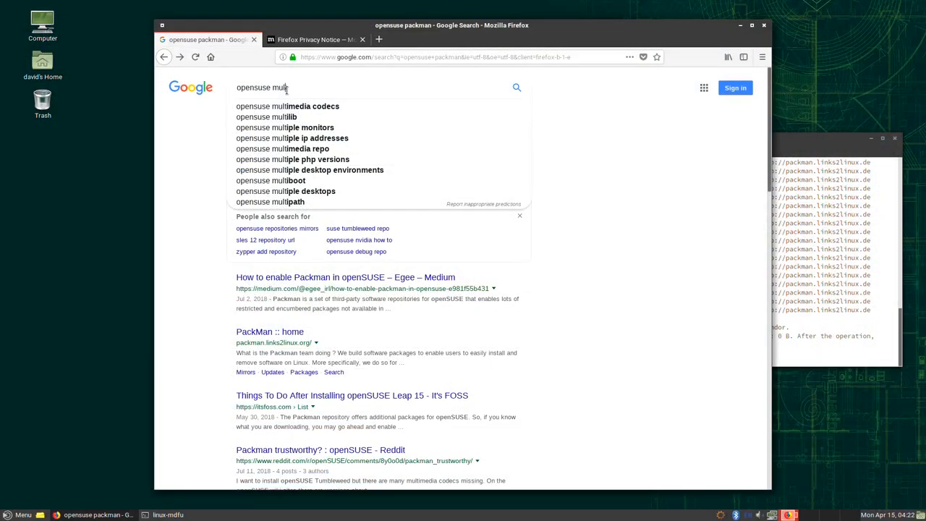
Open the opensuse-guide Multimedia Codecs chapter and pass its codecs package to YaST 1-Click Install
click(288, 106)
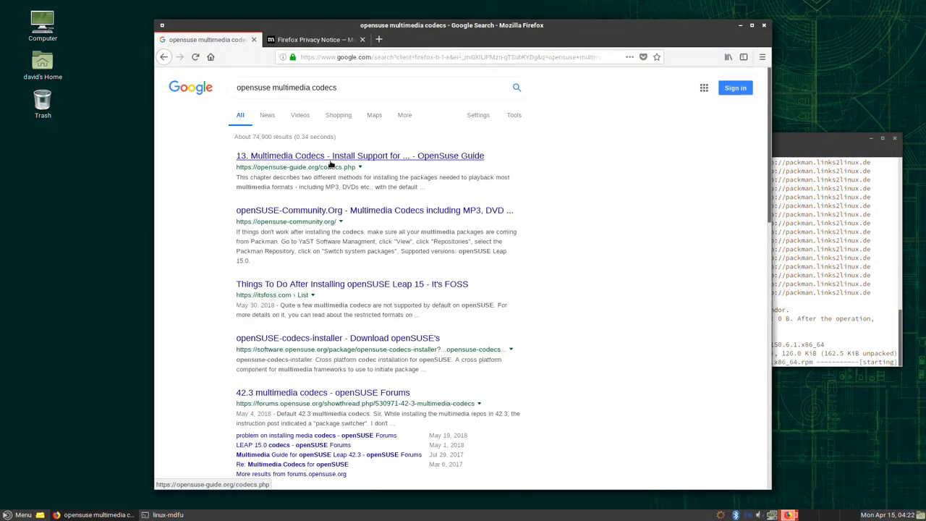
click(359, 155)
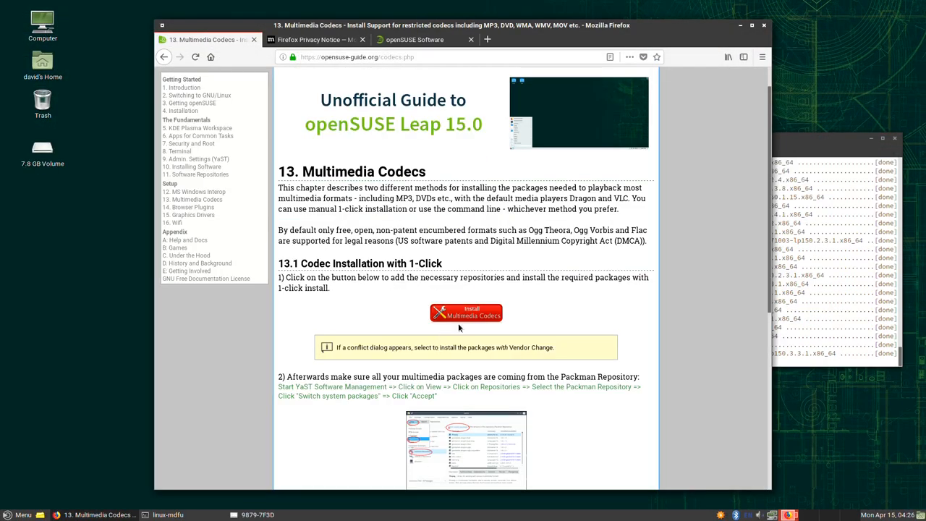
click(466, 312)
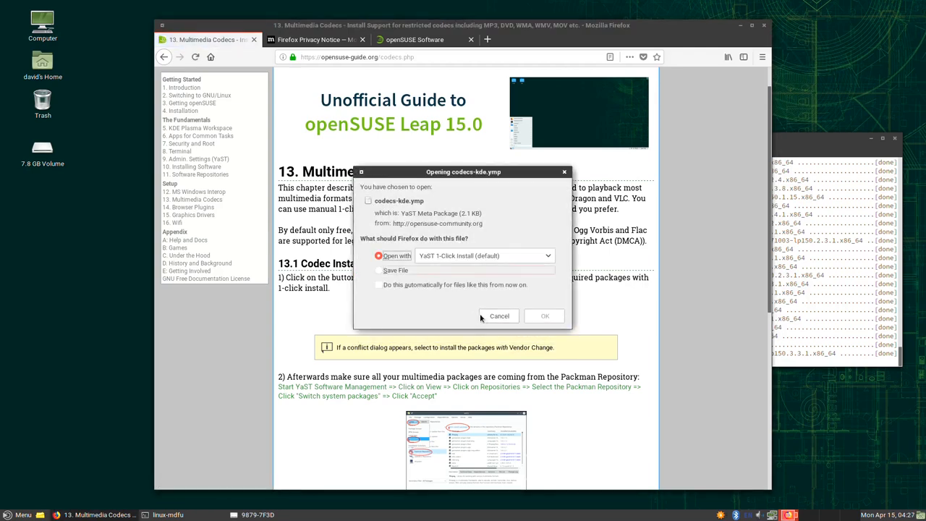
click(544, 316)
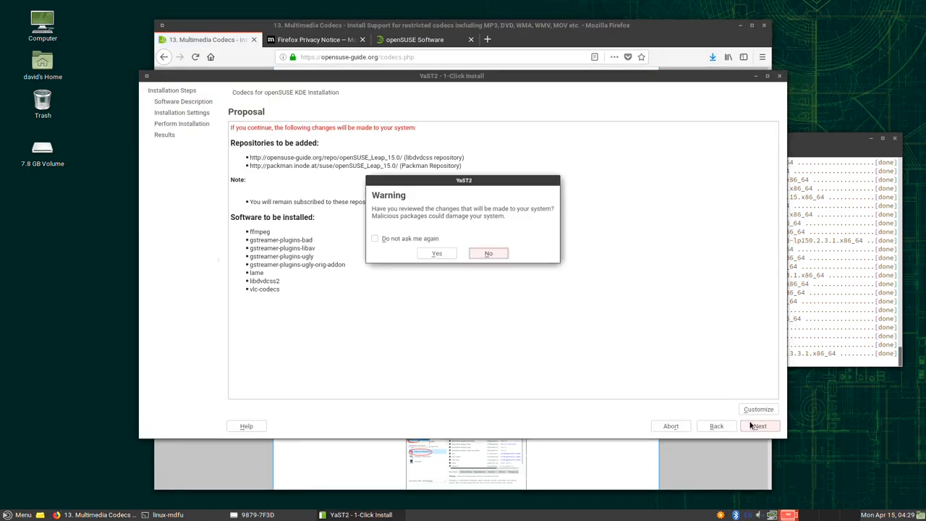
Add the Packman and libdvdcss repositories as root, resolve conflicts, and install the codec packages
click(437, 254)
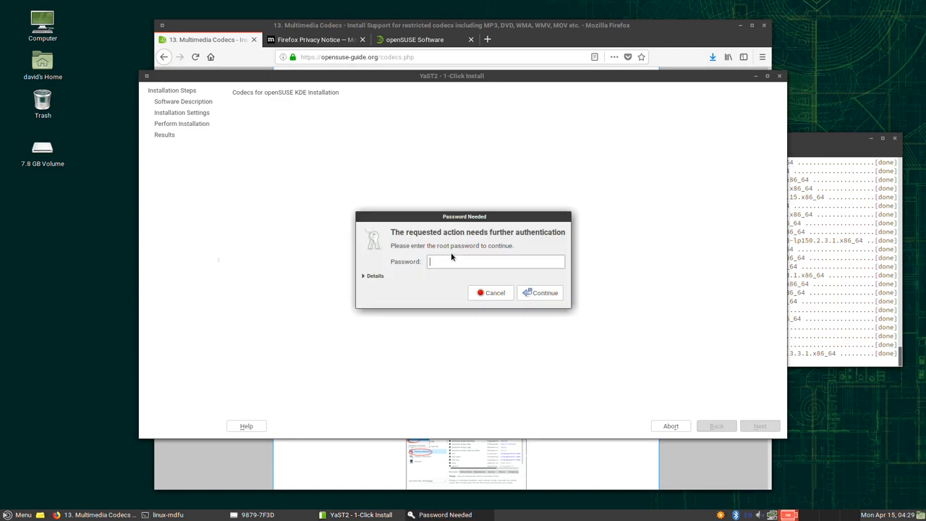
click(540, 292)
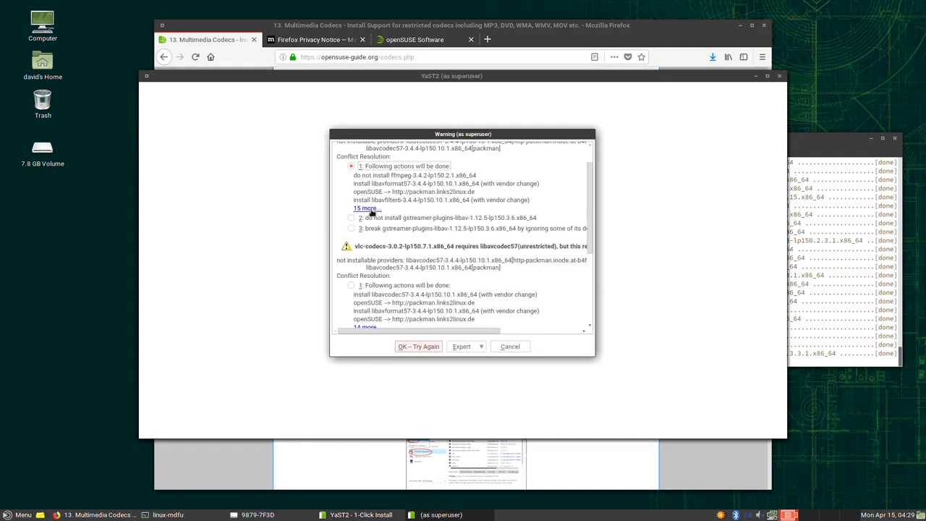
scroll(down, 3)
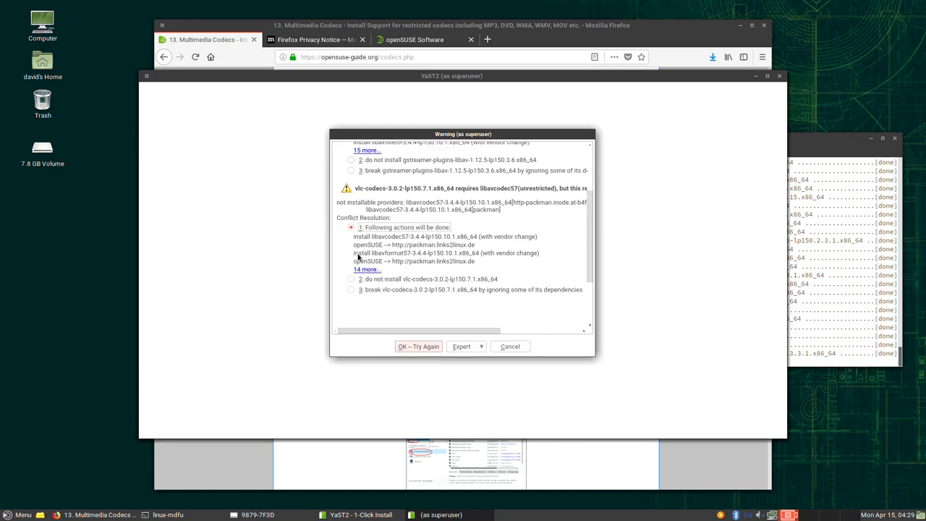
click(418, 346)
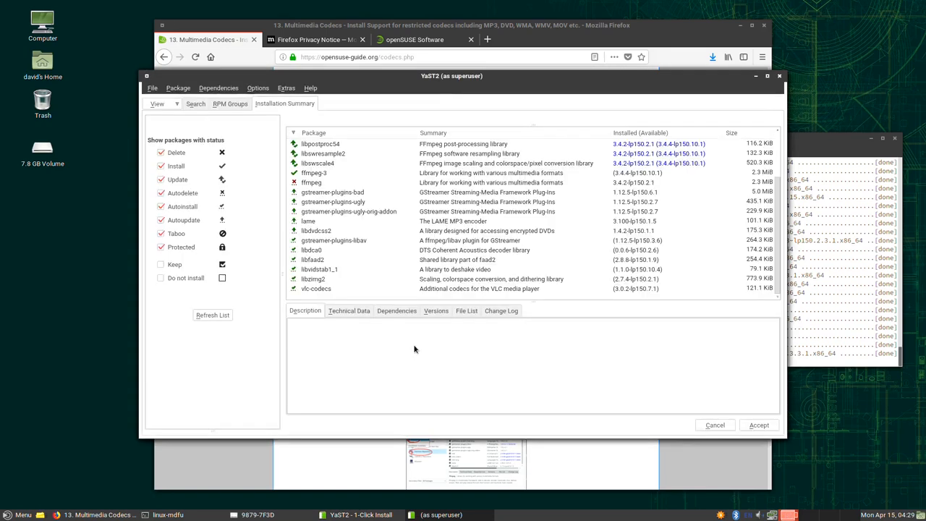
click(758, 424)
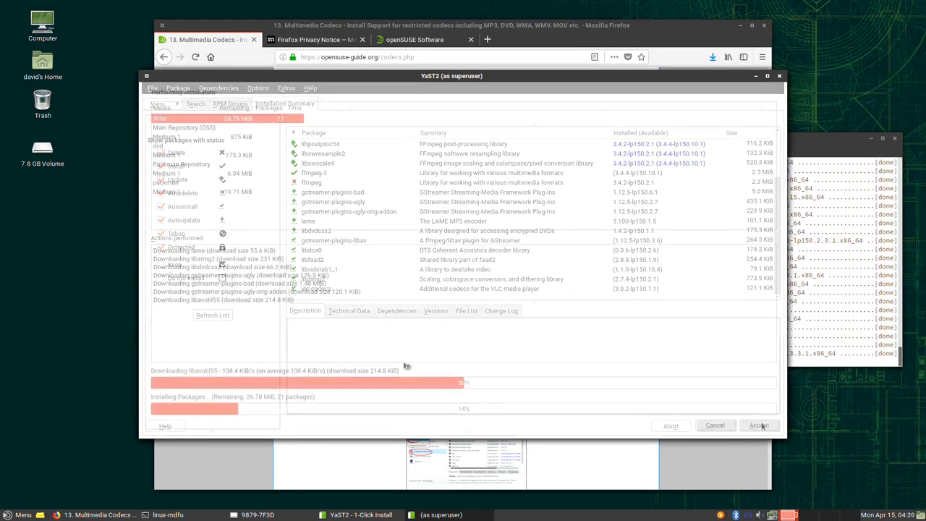